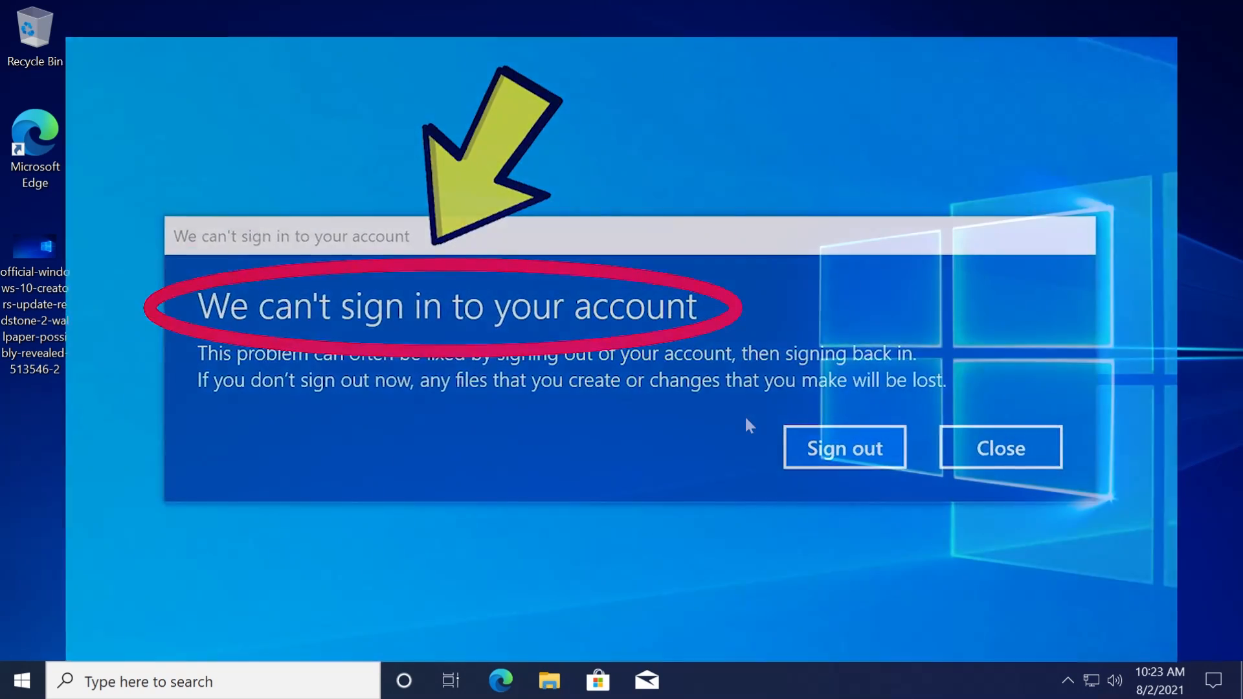
Dismiss the 'We can't sign in to your account' warning to return to the desktop.
{"action": "left_click", "coordinate": [1000, 448]}
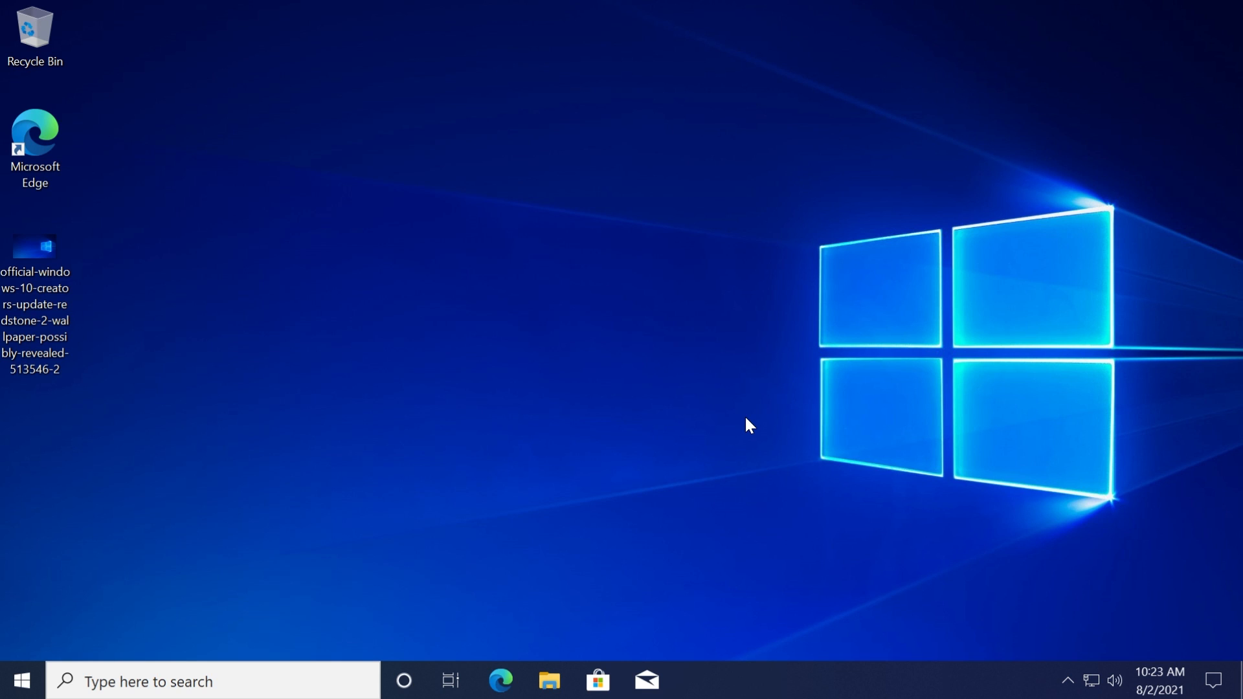
{"action": "mouse_move", "coordinate": [673, 402]}
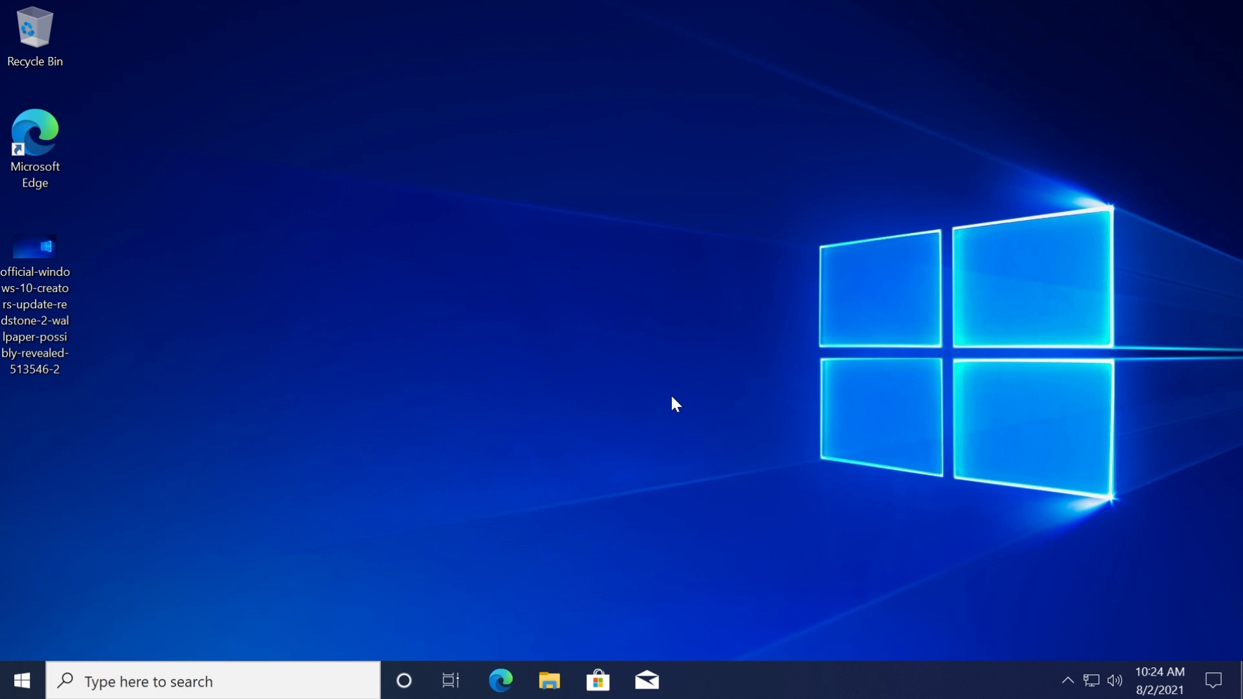
{"action": "mouse_move", "coordinate": [618, 394]}
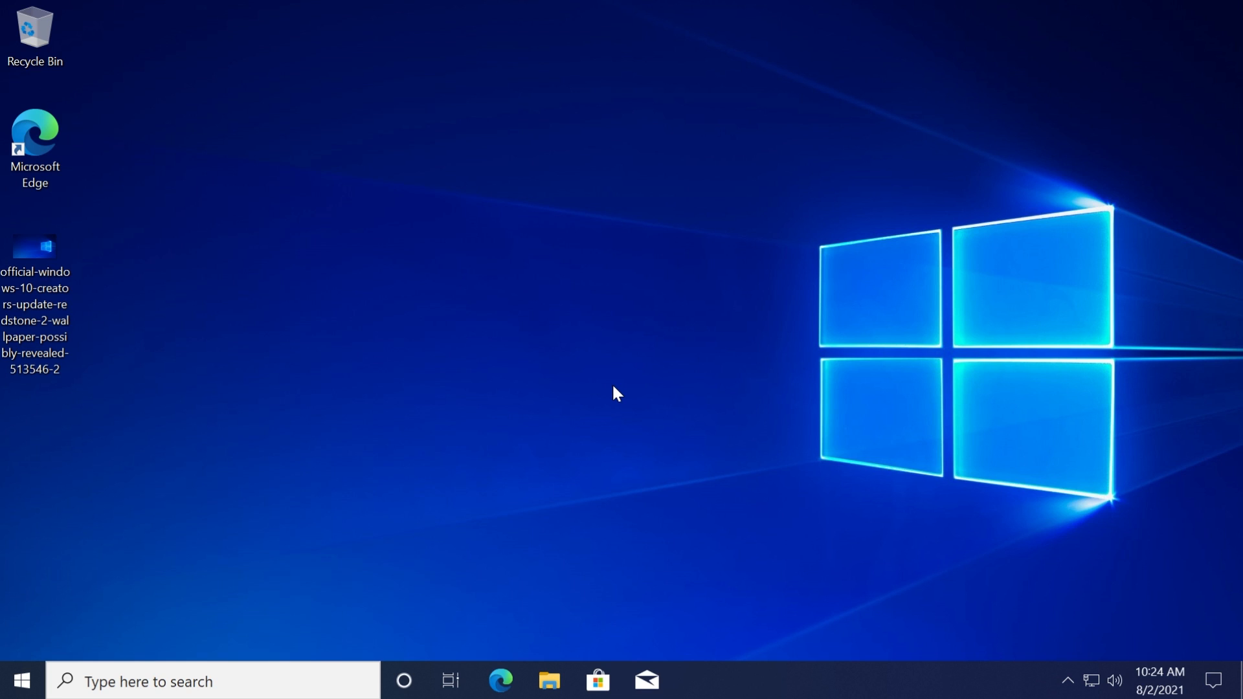
{"action": "mouse_move", "coordinate": [606, 389]}
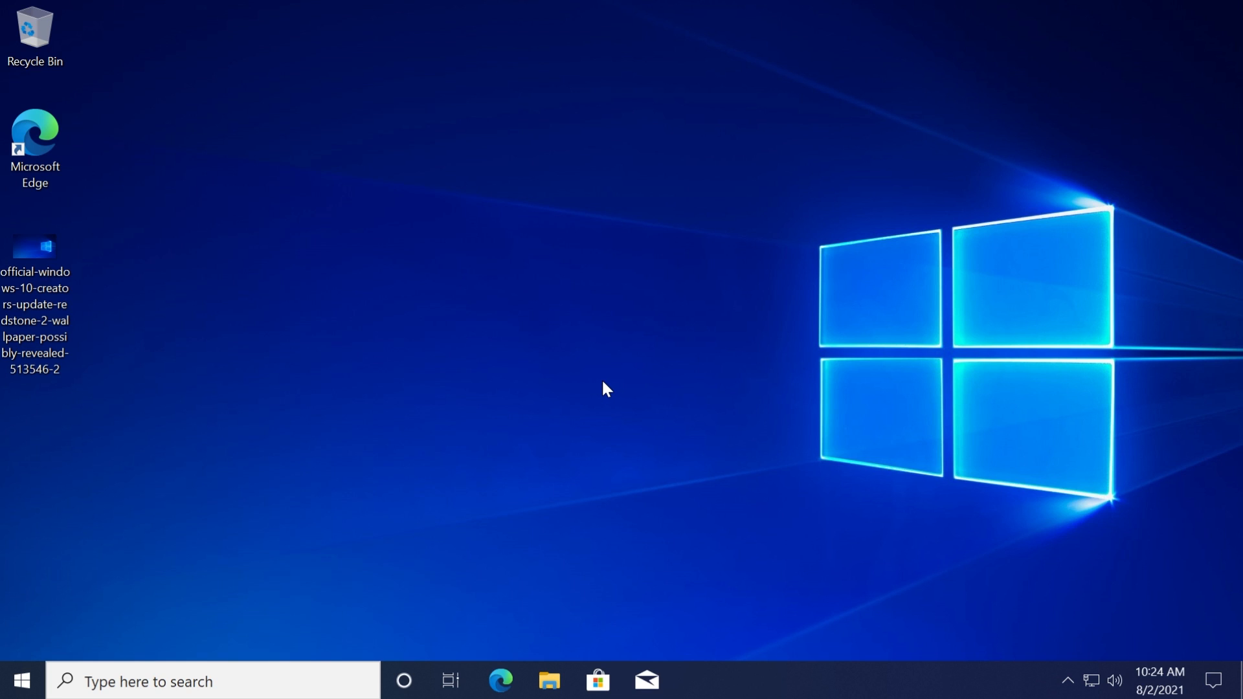
{"action": "mouse_move", "coordinate": [582, 389]}
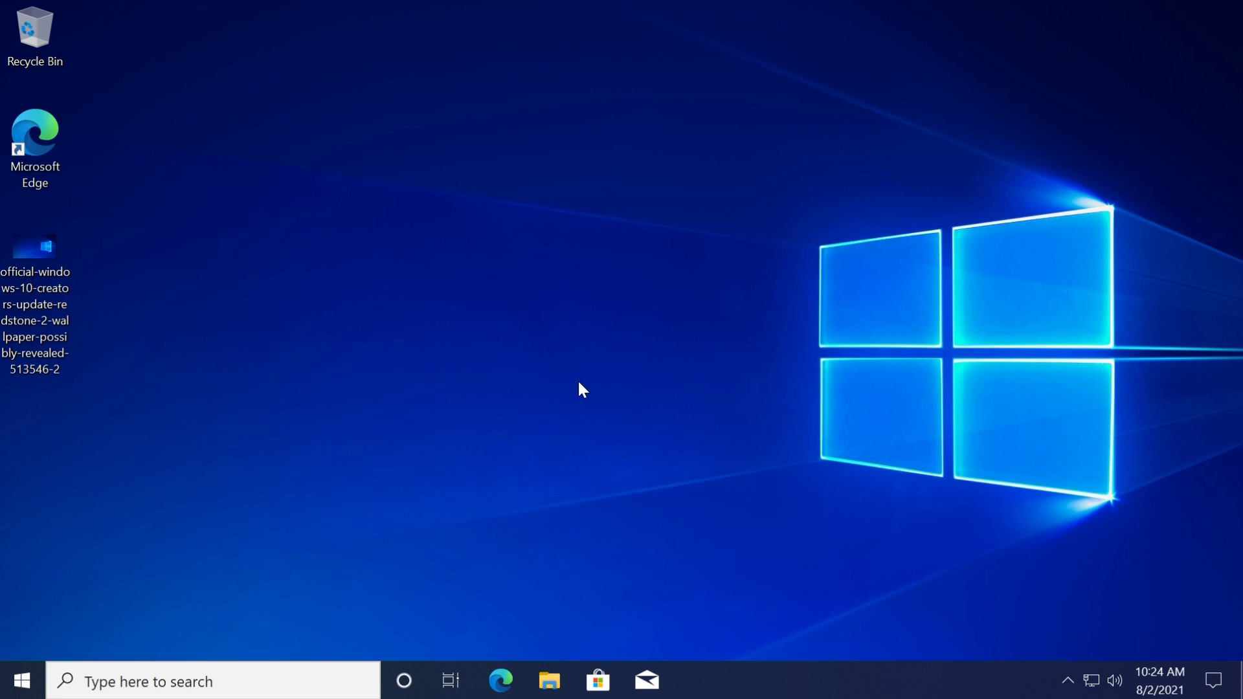
{"action": "mouse_move", "coordinate": [378, 309]}
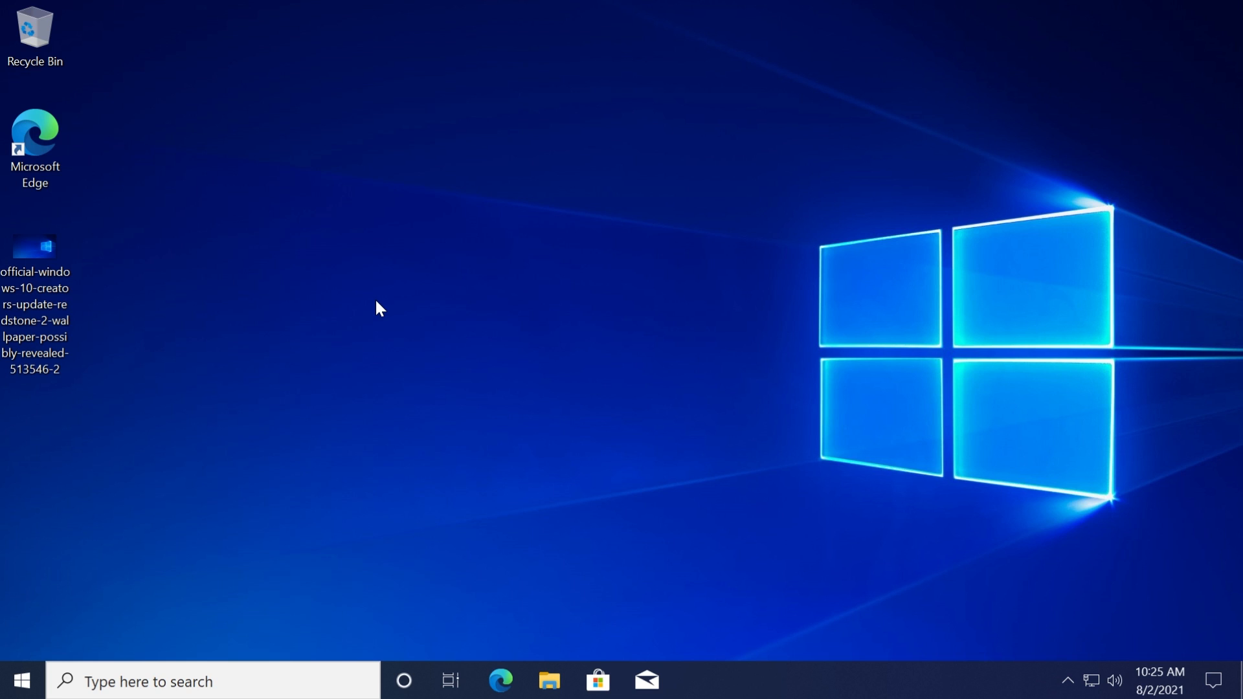
{"action": "mouse_move", "coordinate": [475, 337]}
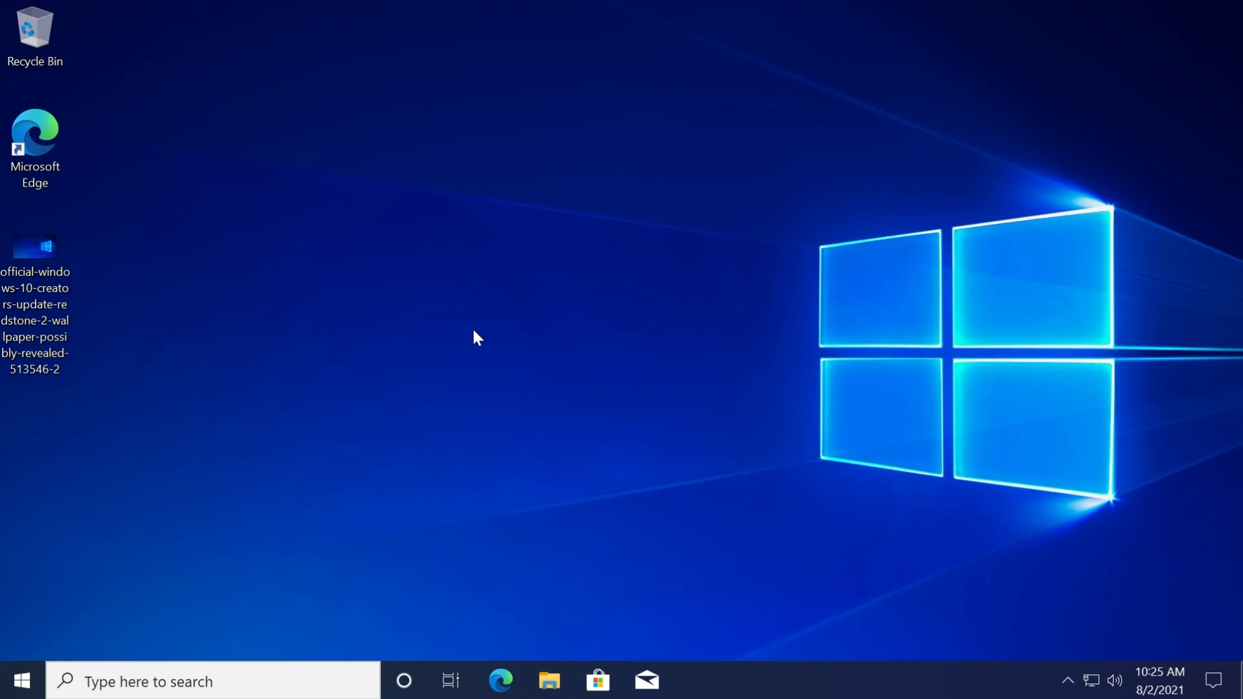
{"action": "mouse_move", "coordinate": [507, 341]}
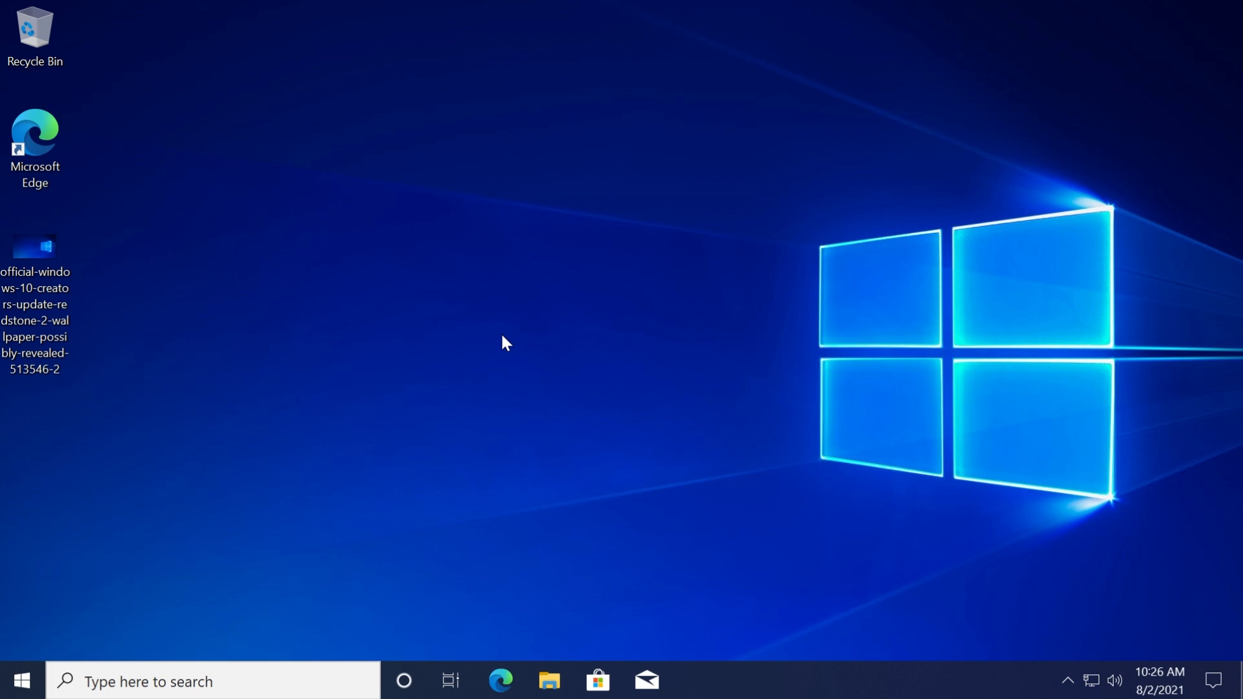
{"action": "mouse_move", "coordinate": [440, 444]}
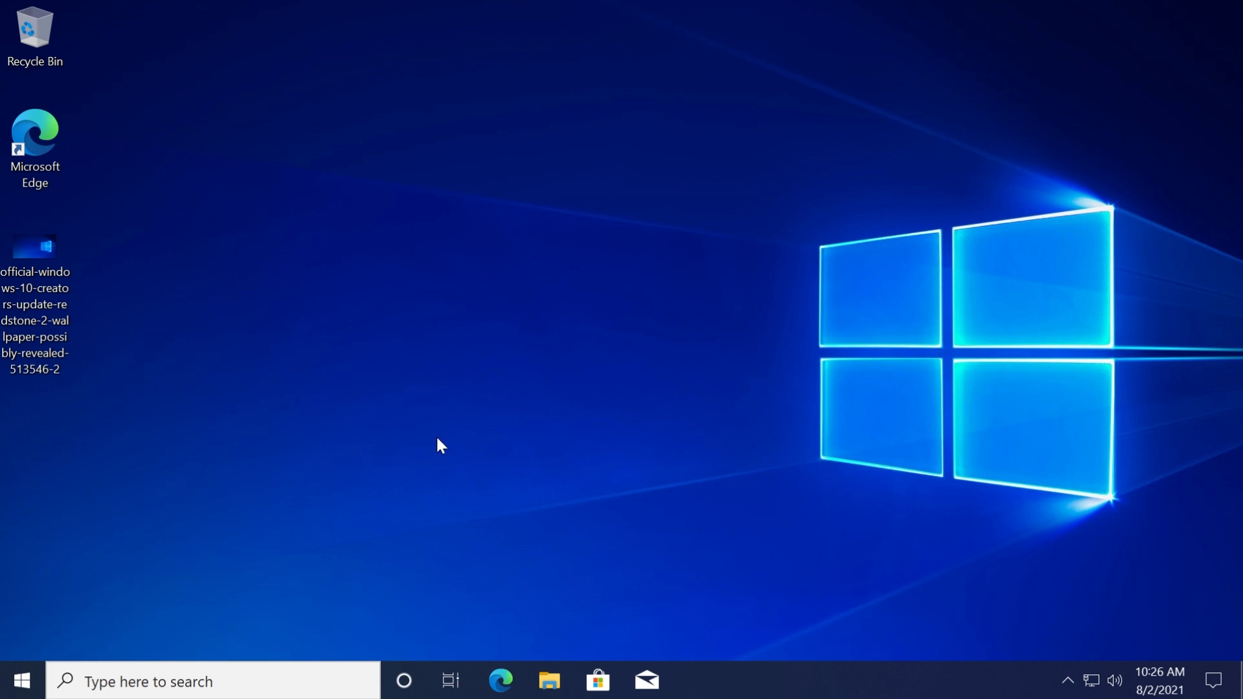
From Start, reach Accounts > Family & other users and start 'Add someone else to this PC'.
{"action": "left_click", "coordinate": [19, 682]}
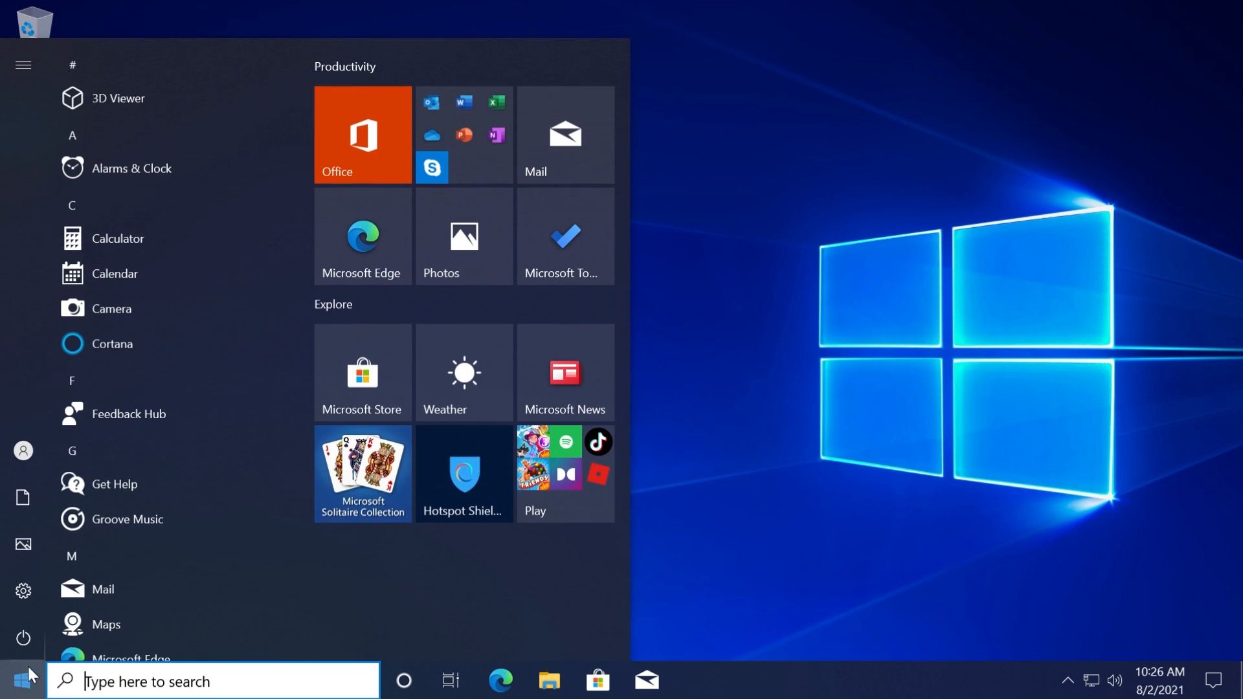
{"action": "left_click", "coordinate": [23, 591]}
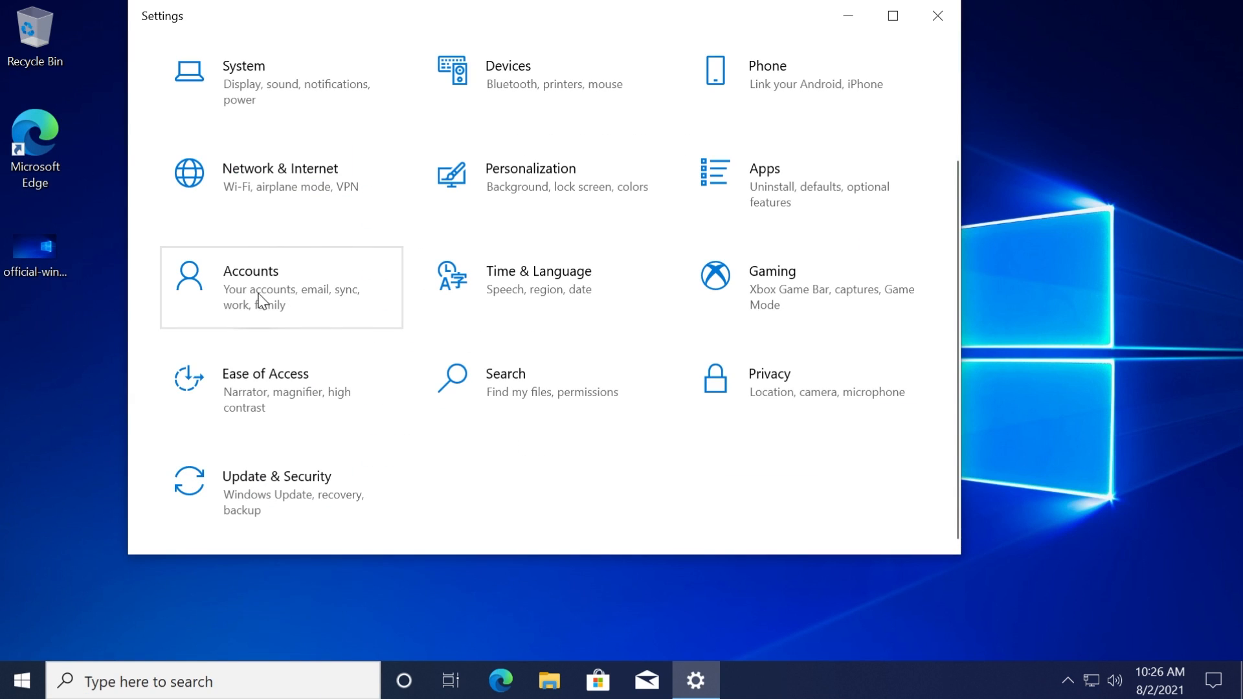
{"action": "left_click", "coordinate": [250, 288]}
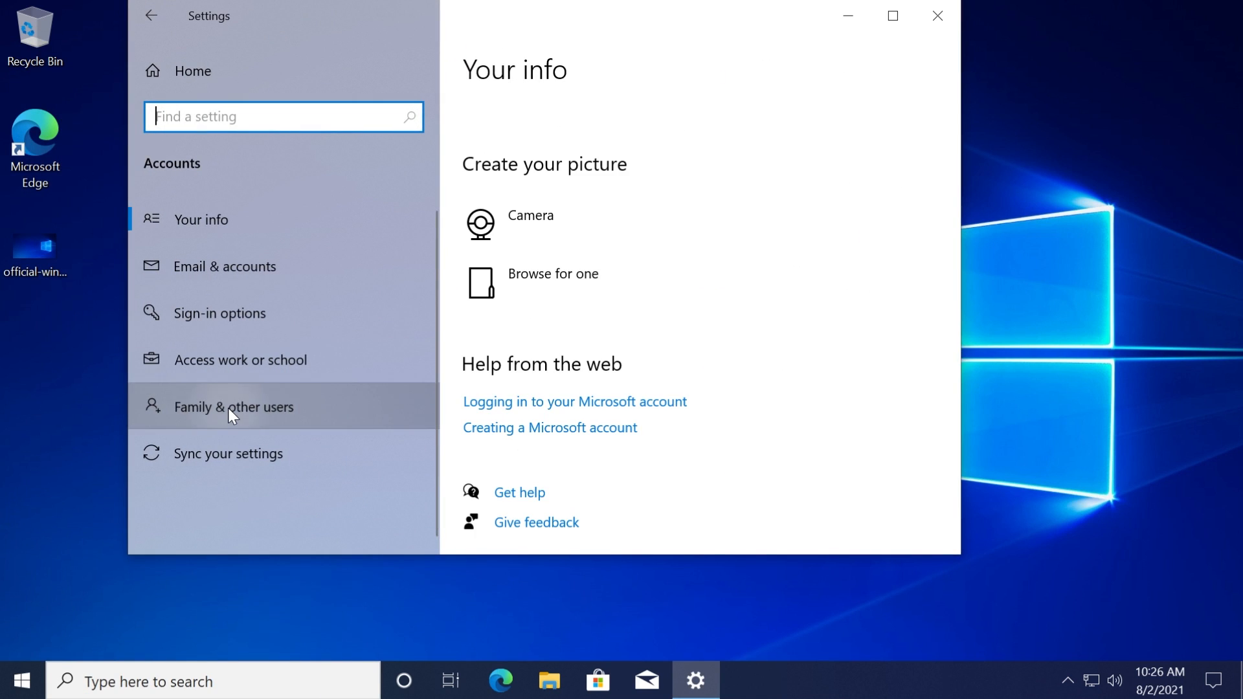
{"action": "left_click", "coordinate": [233, 406]}
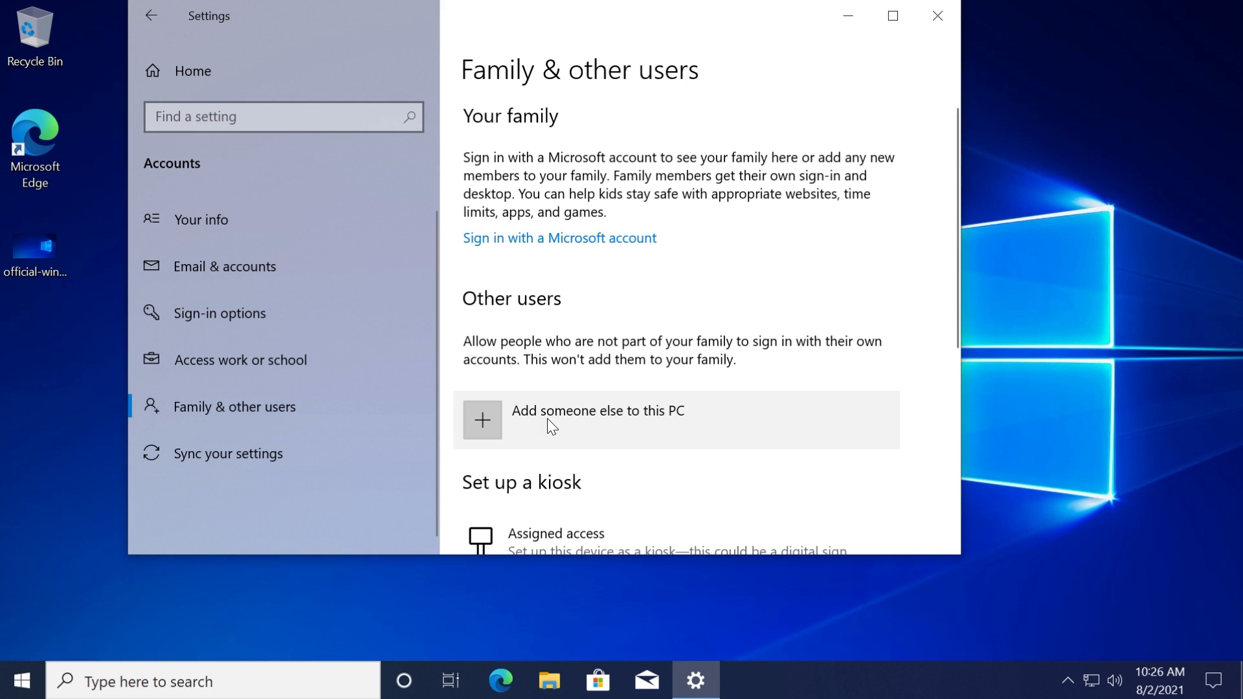
{"action": "left_click", "coordinate": [597, 410]}
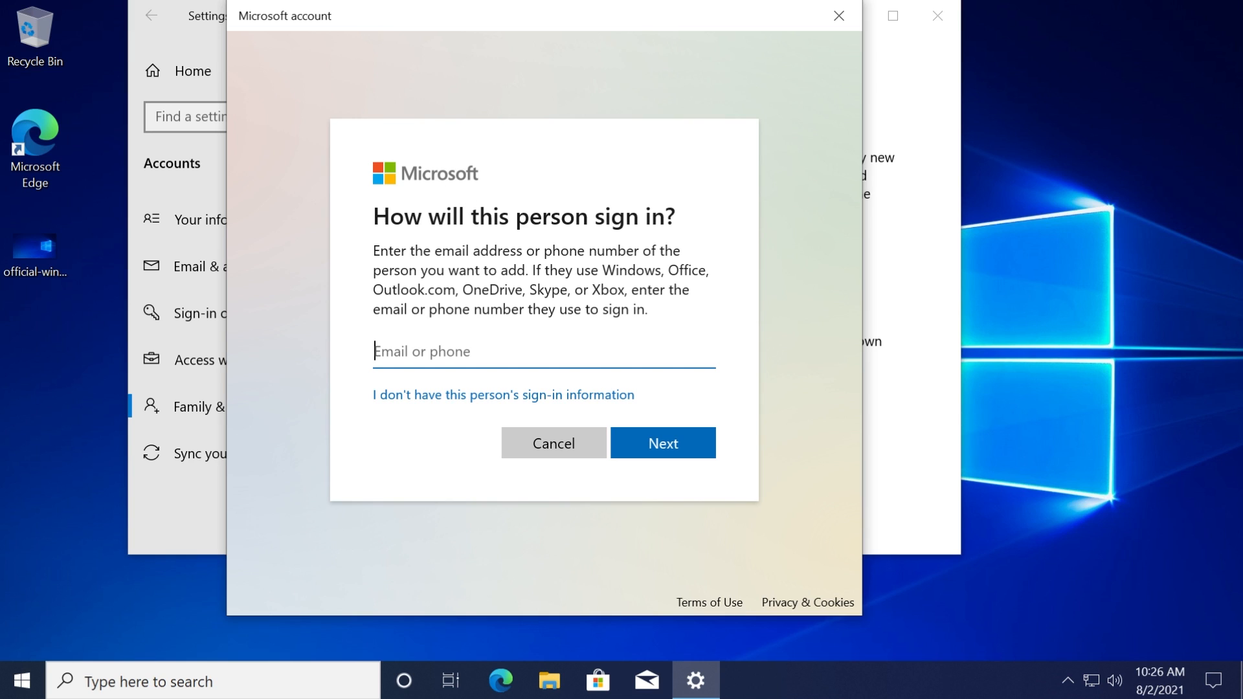
{"action": "mouse_move", "coordinate": [473, 408]}
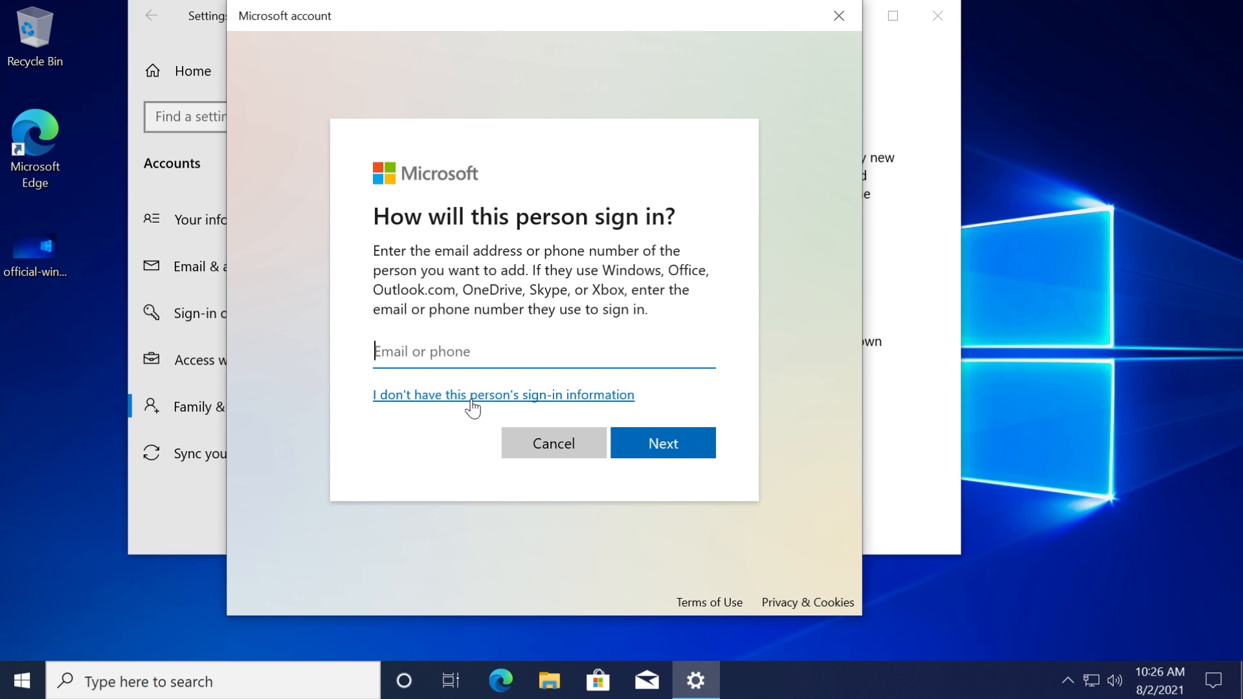
Add a local user without a Microsoft account named 'Emi test' with a password.
{"action": "left_click", "coordinate": [504, 395]}
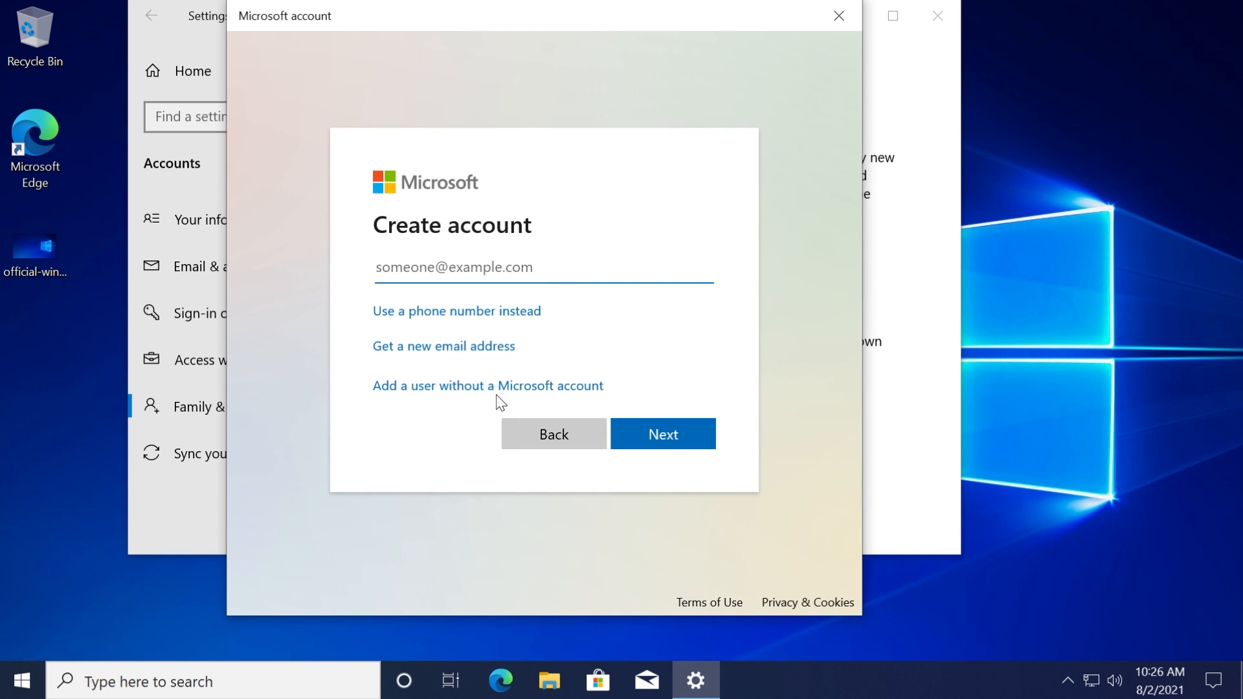
{"action": "mouse_move", "coordinate": [488, 392]}
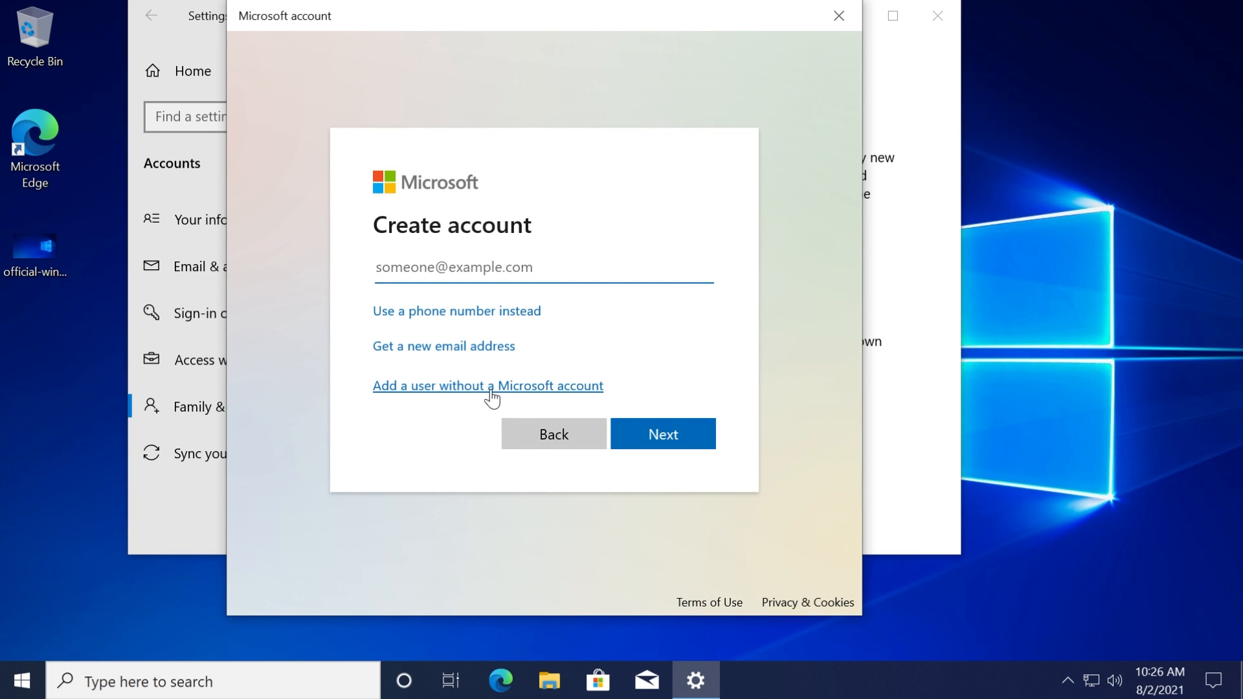
{"action": "left_click", "coordinate": [488, 386]}
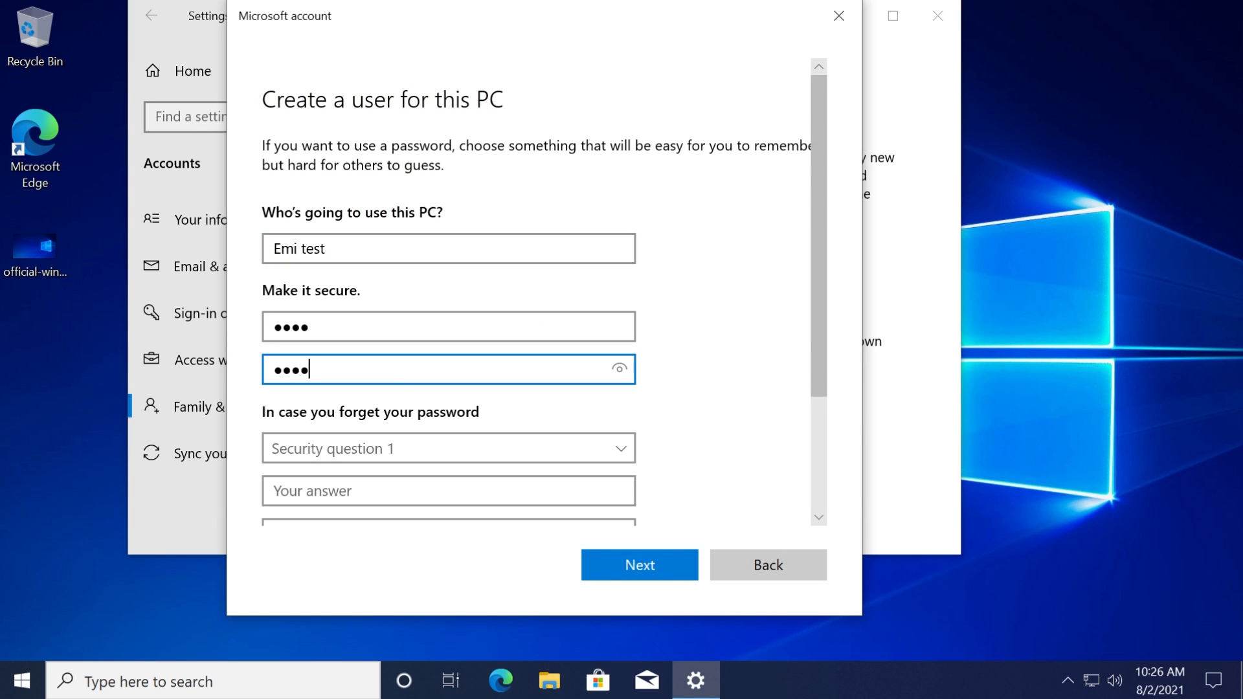
{"action": "scroll", "scroll_direction": "down", "scroll_amount": 3}
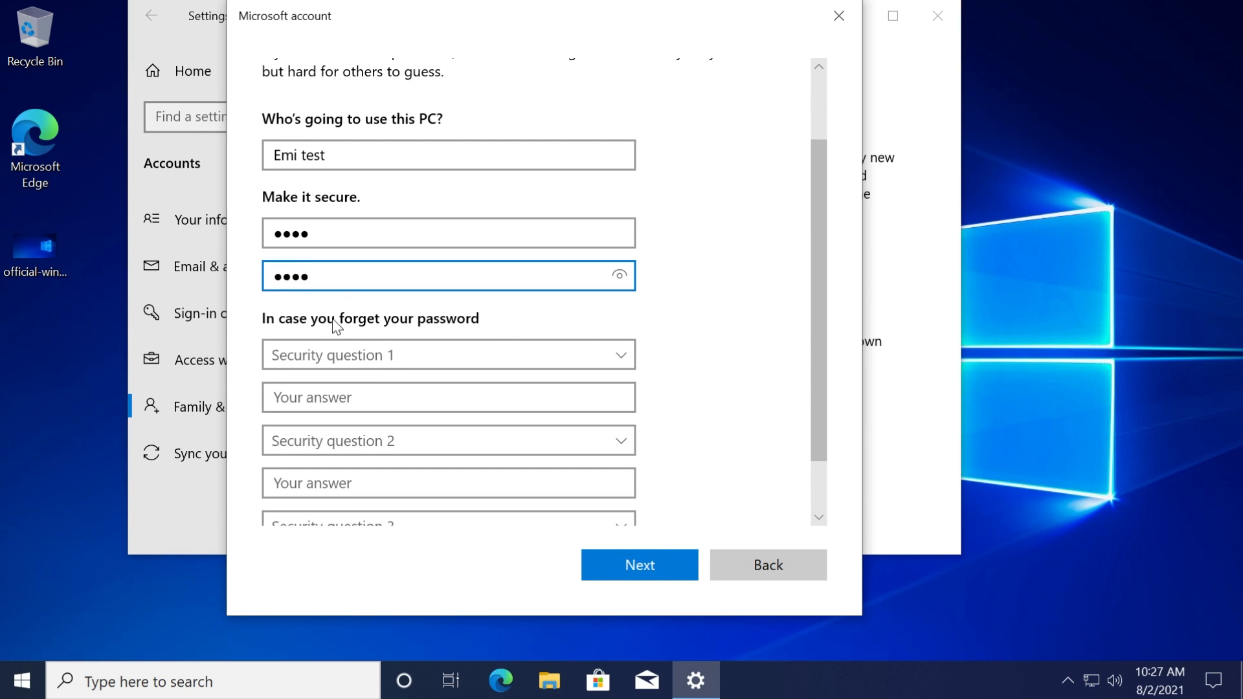
{"action": "left_click", "coordinate": [638, 566]}
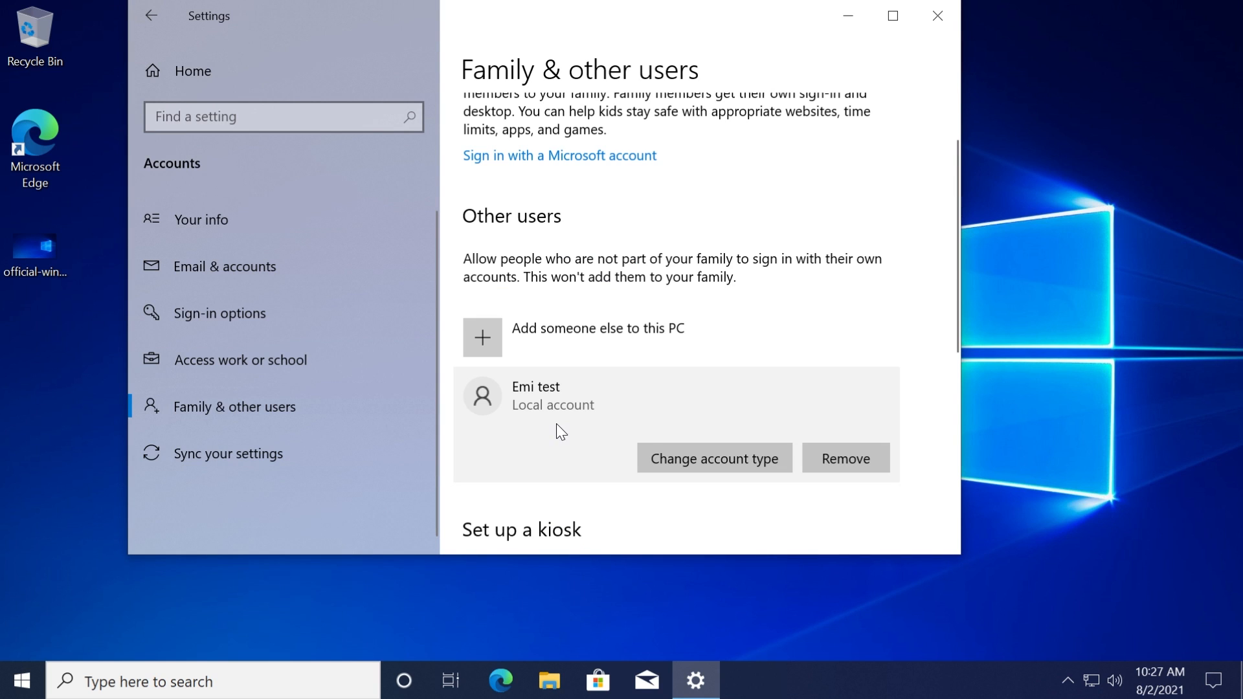
{"action": "mouse_move", "coordinate": [547, 400]}
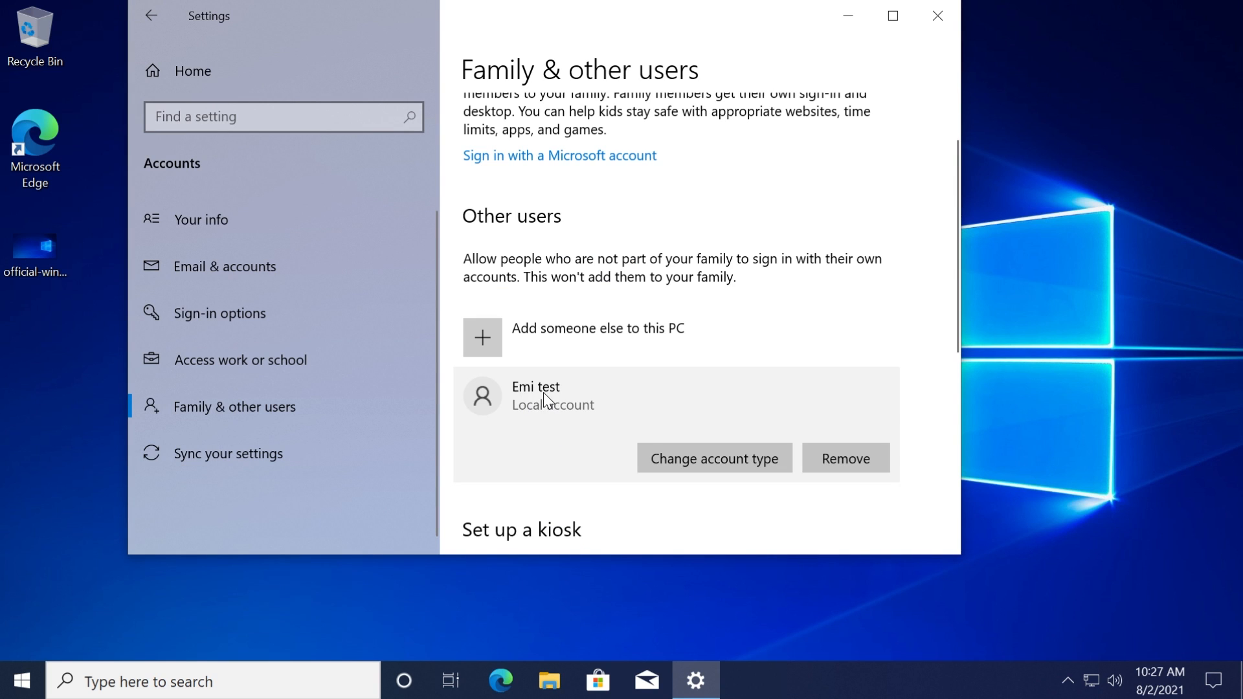
Change the Emi test account type to Administrator.
{"action": "left_click", "coordinate": [712, 458]}
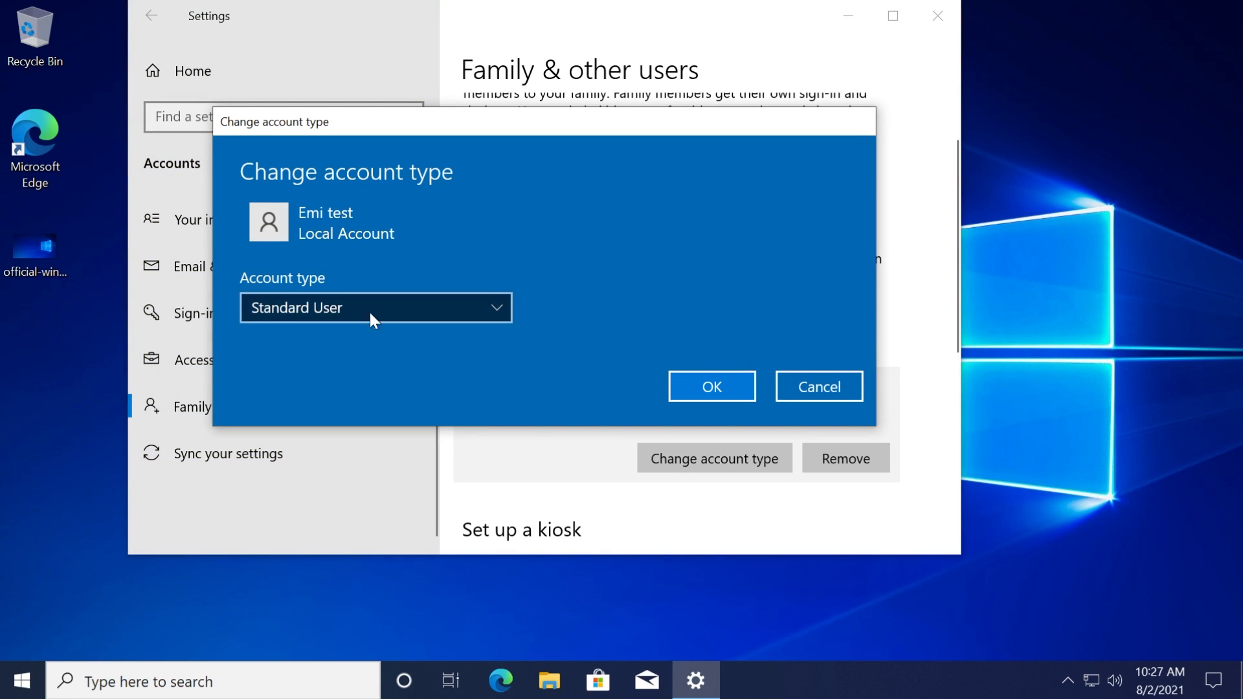
{"action": "left_click", "coordinate": [376, 308]}
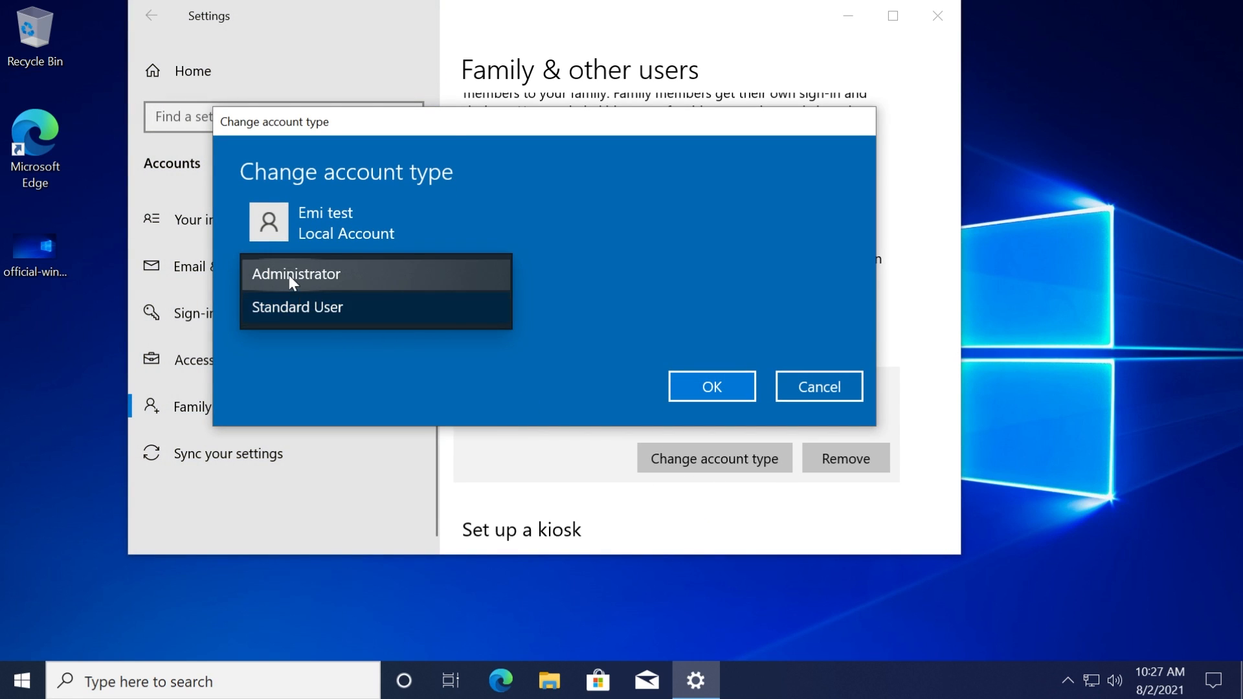
{"action": "left_click", "coordinate": [817, 387]}
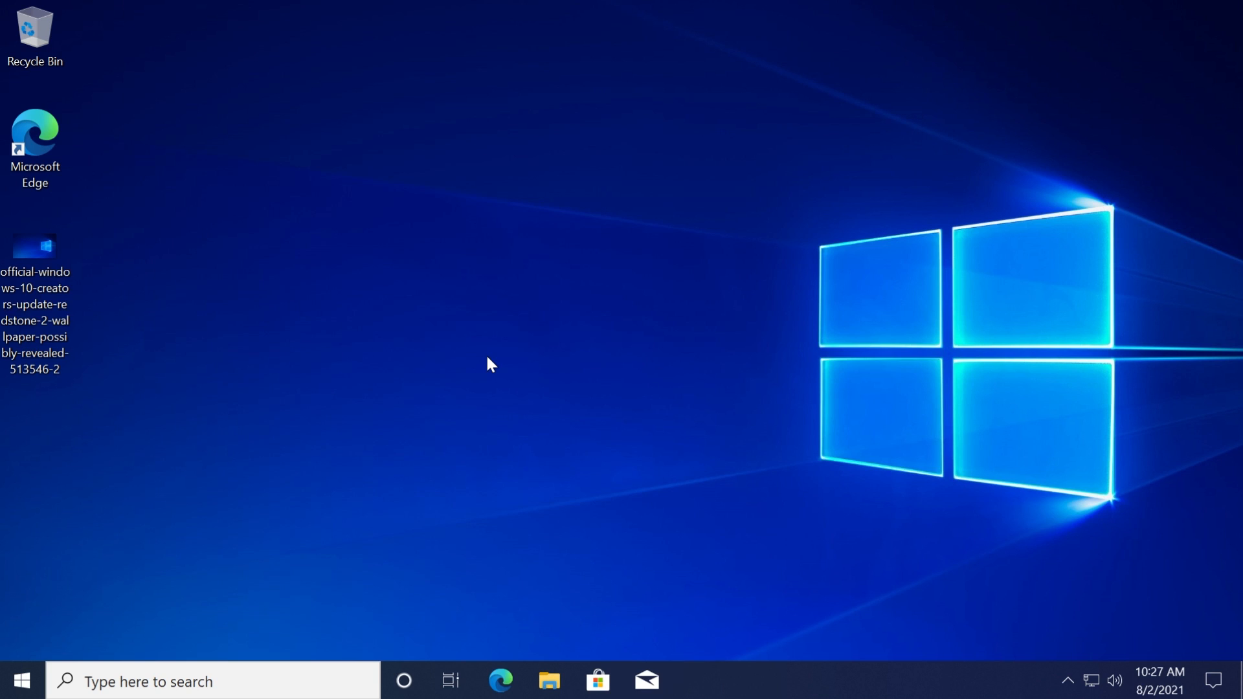
{"action": "mouse_move", "coordinate": [512, 350]}
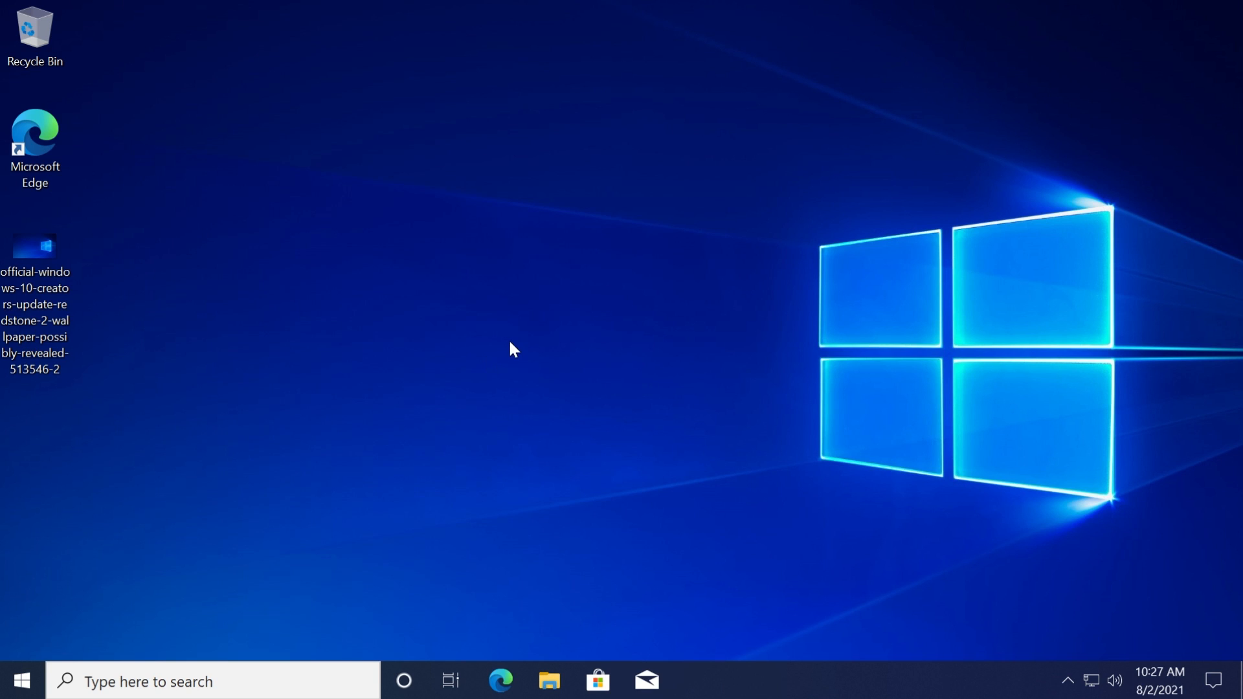
Sign out of the current account from the Start button's quick menu.
{"action": "right_click", "coordinate": [15, 682]}
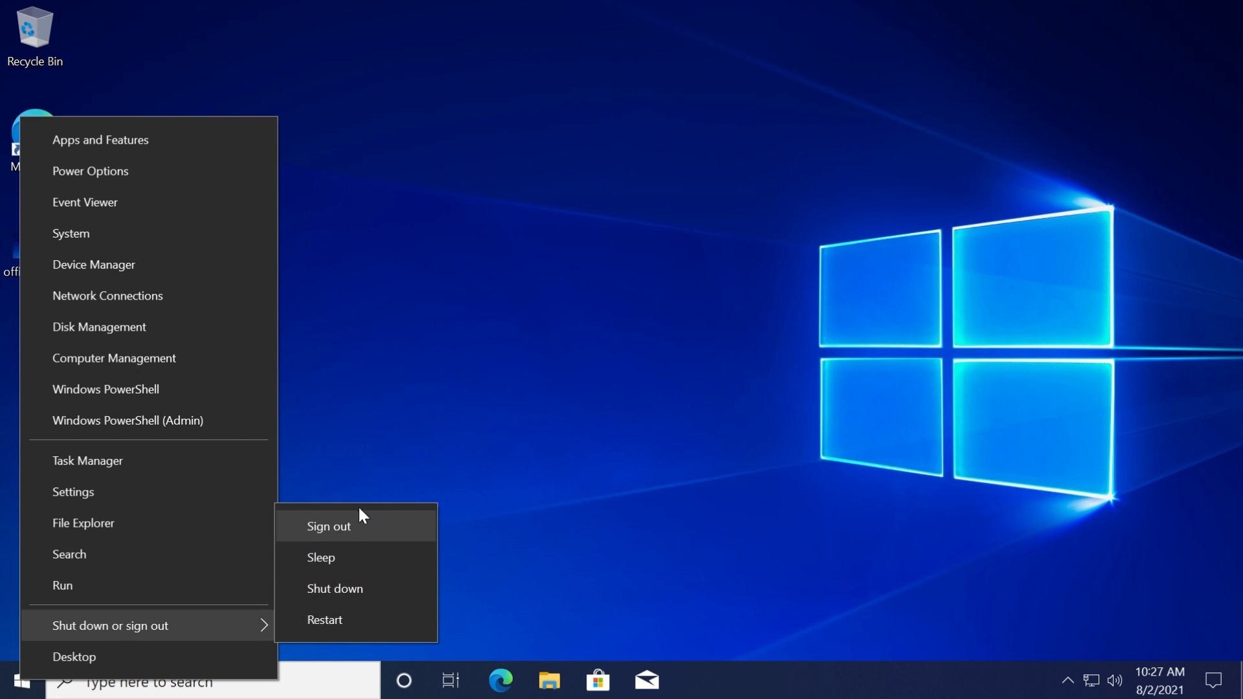
{"action": "left_click", "coordinate": [328, 526]}
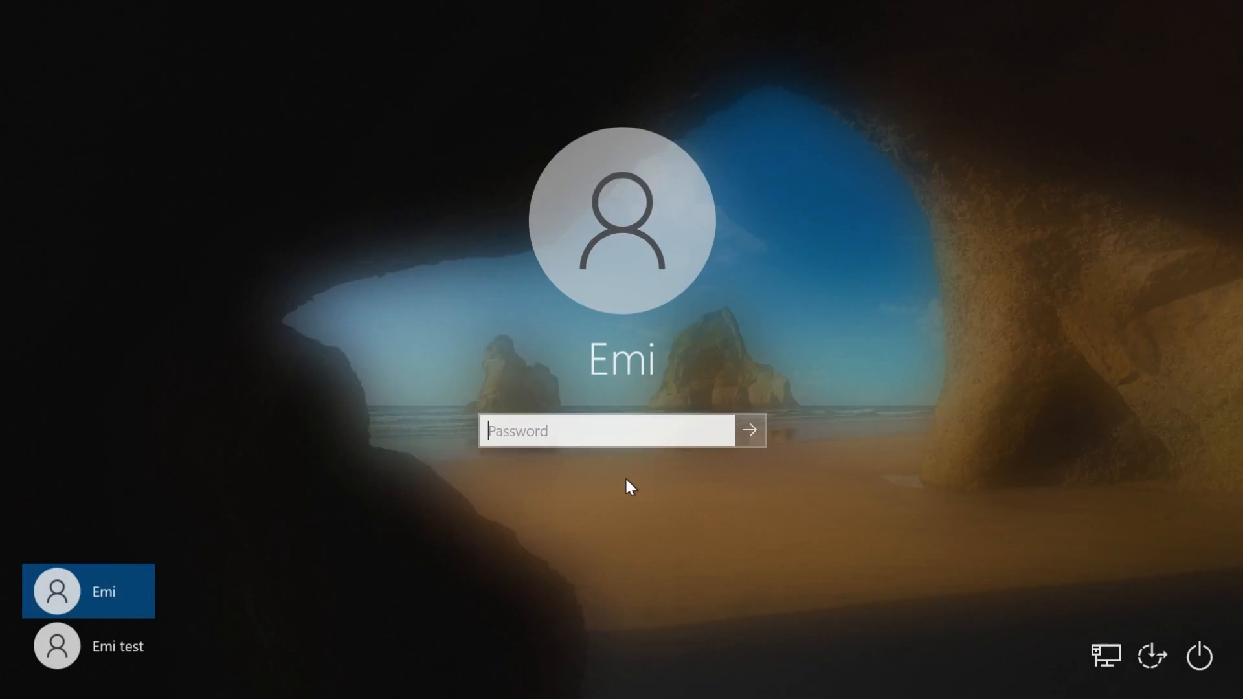
Select Emi test on the sign-in screen and sign in.
{"action": "left_click", "coordinate": [116, 645]}
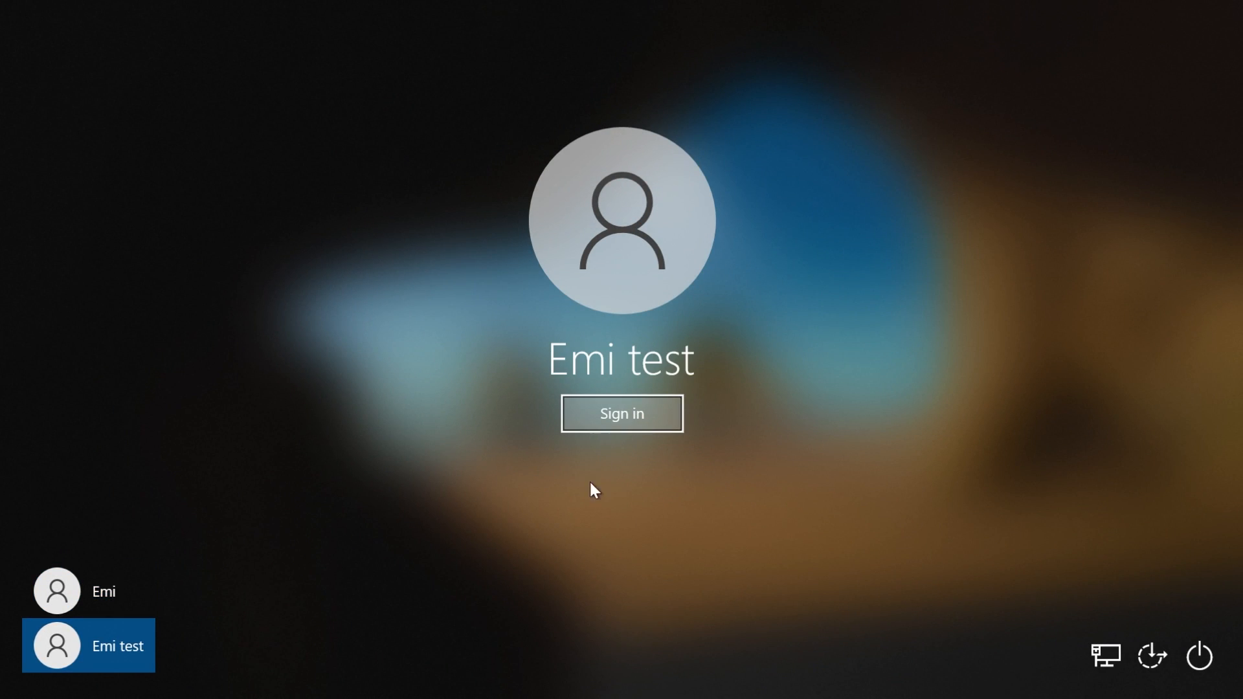
{"action": "left_click", "coordinate": [621, 414]}
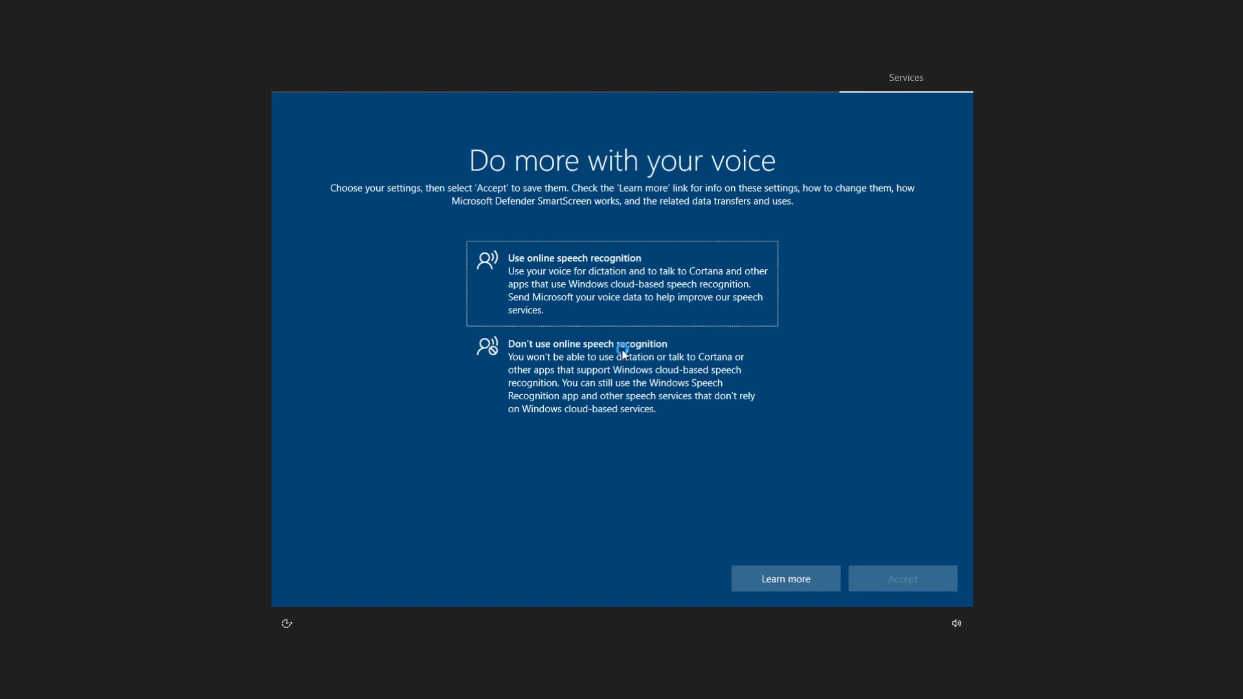
Decline online speech recognition, send only required diagnostic data, refuse tailored experiences and advertising ID, reaching the desktop.
{"action": "left_click", "coordinate": [620, 376]}
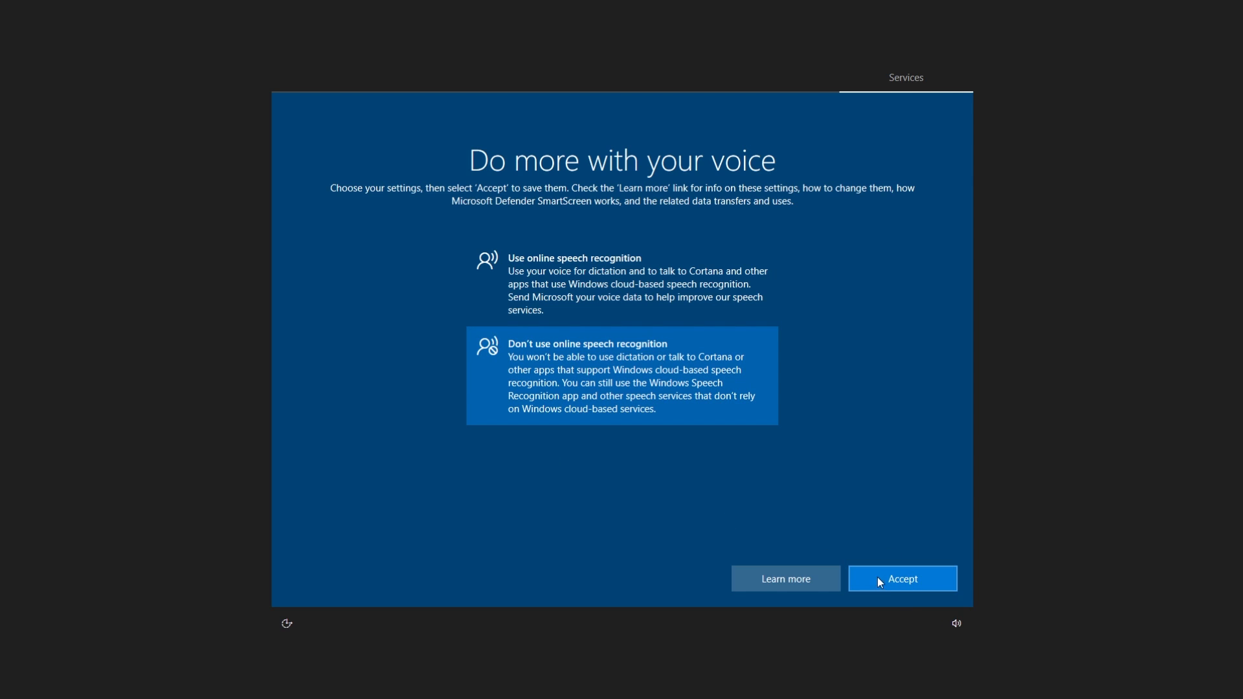
{"action": "left_click", "coordinate": [901, 578]}
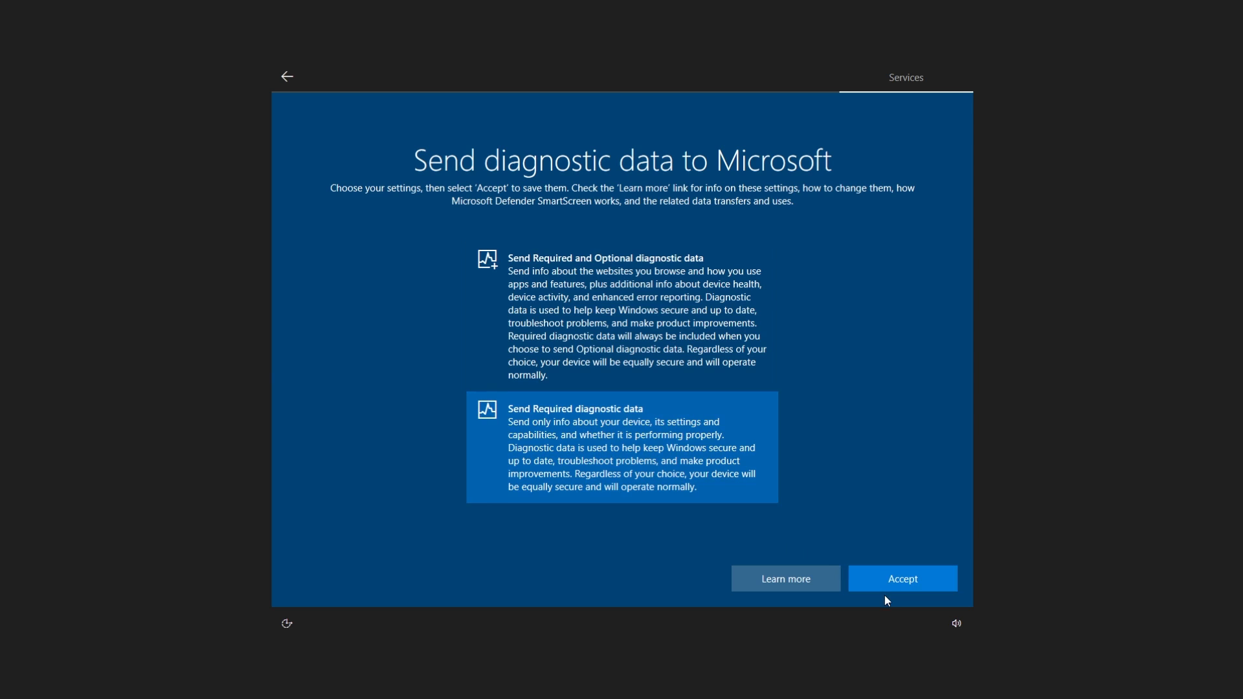
{"action": "left_click", "coordinate": [901, 579]}
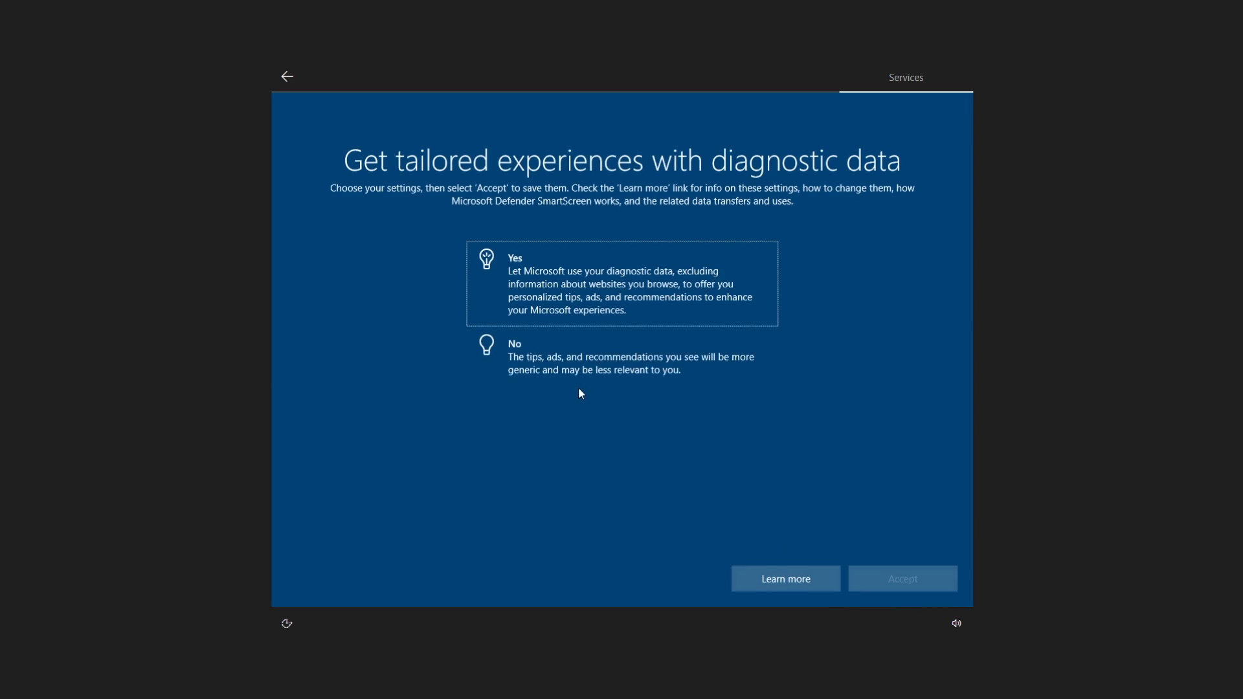
{"action": "left_click", "coordinate": [901, 579]}
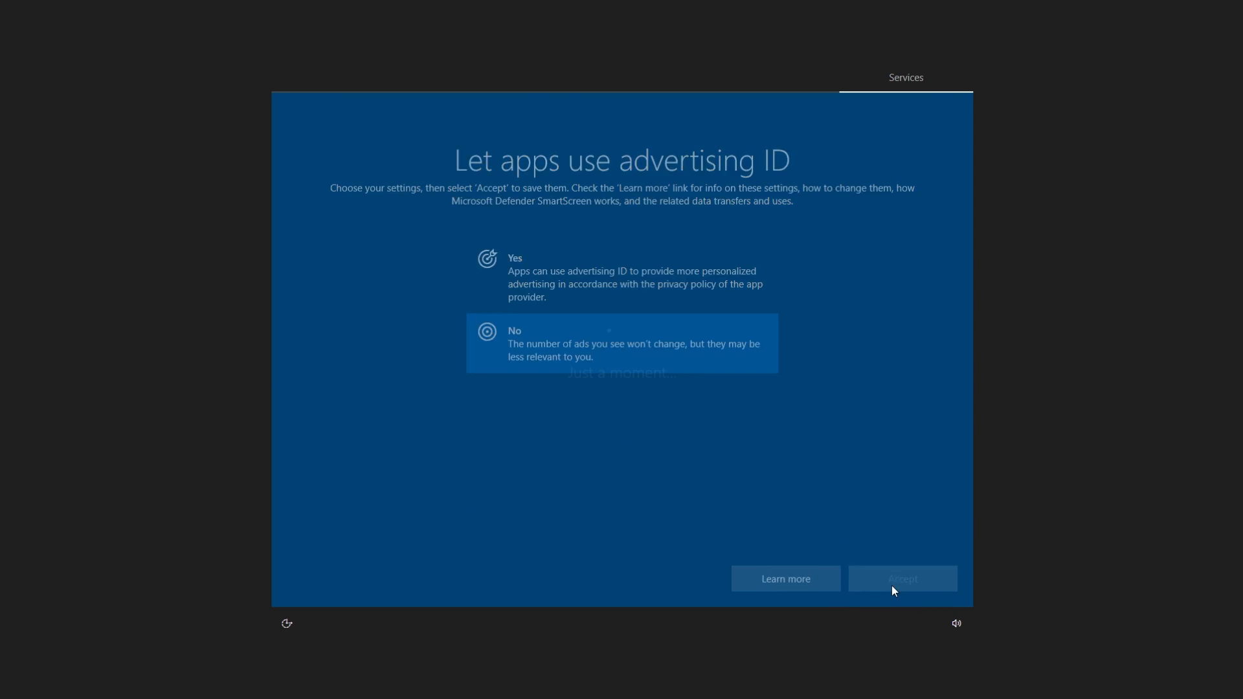
{"action": "left_click", "coordinate": [901, 579]}
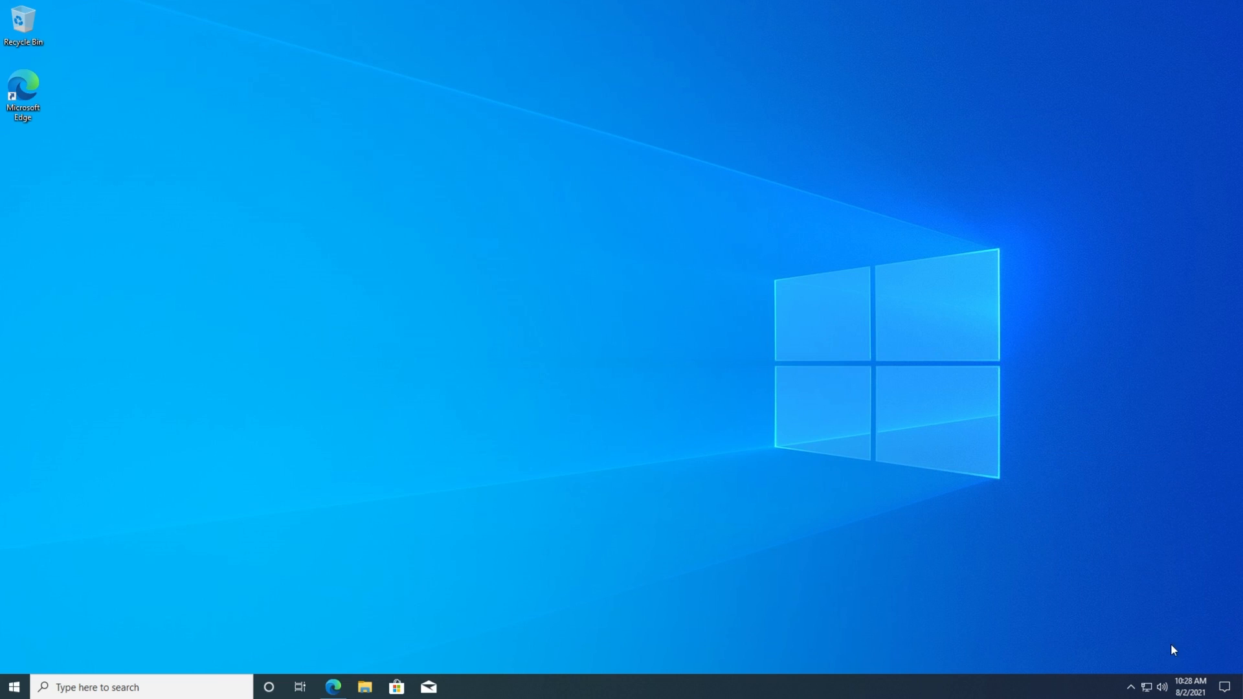
{"action": "mouse_move", "coordinate": [410, 399]}
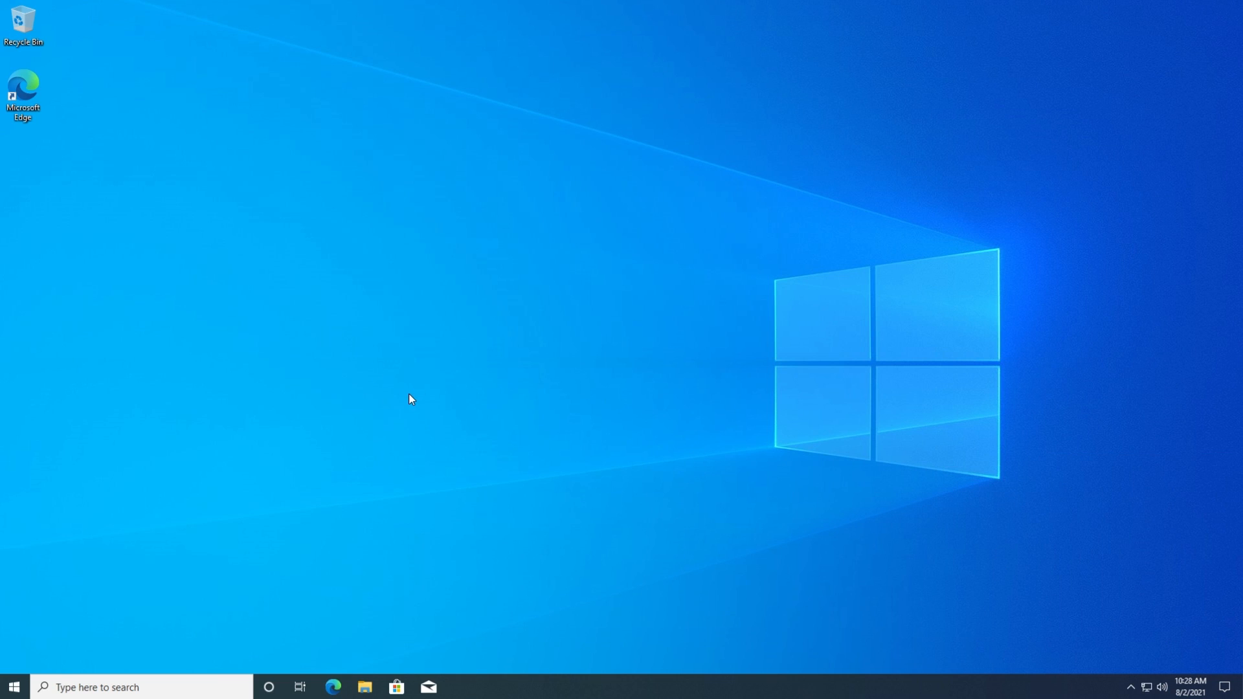
{"action": "mouse_move", "coordinate": [456, 284]}
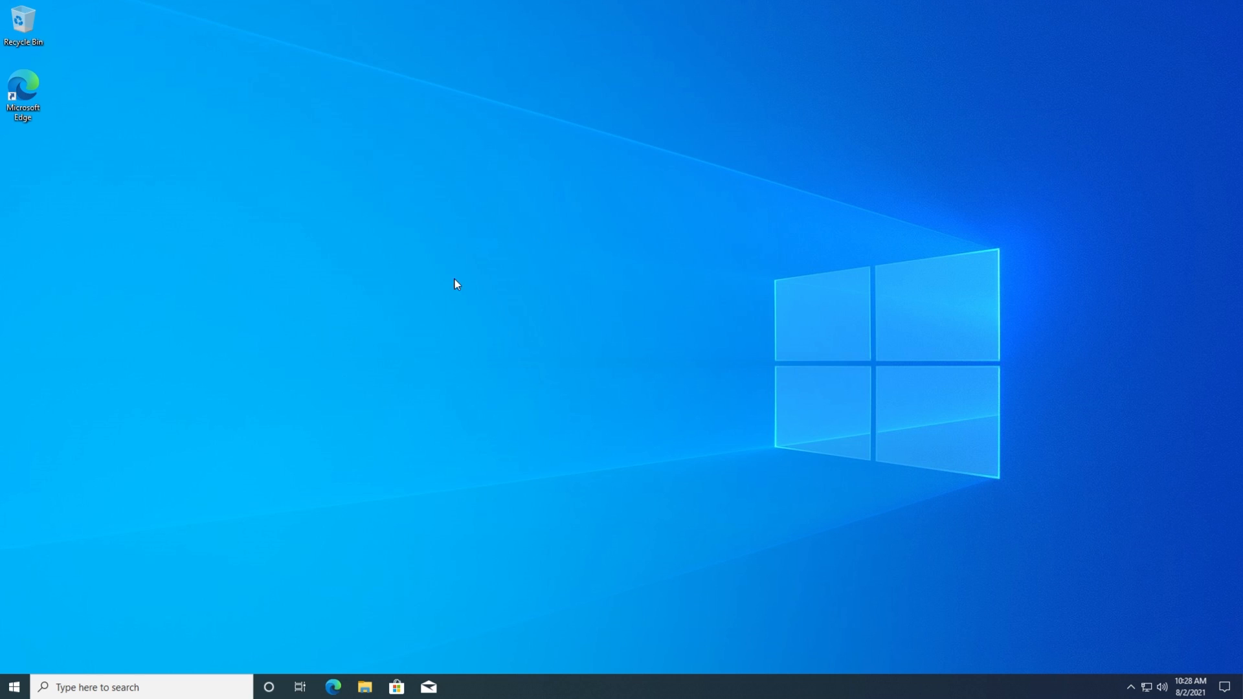
{"action": "mouse_move", "coordinate": [359, 311]}
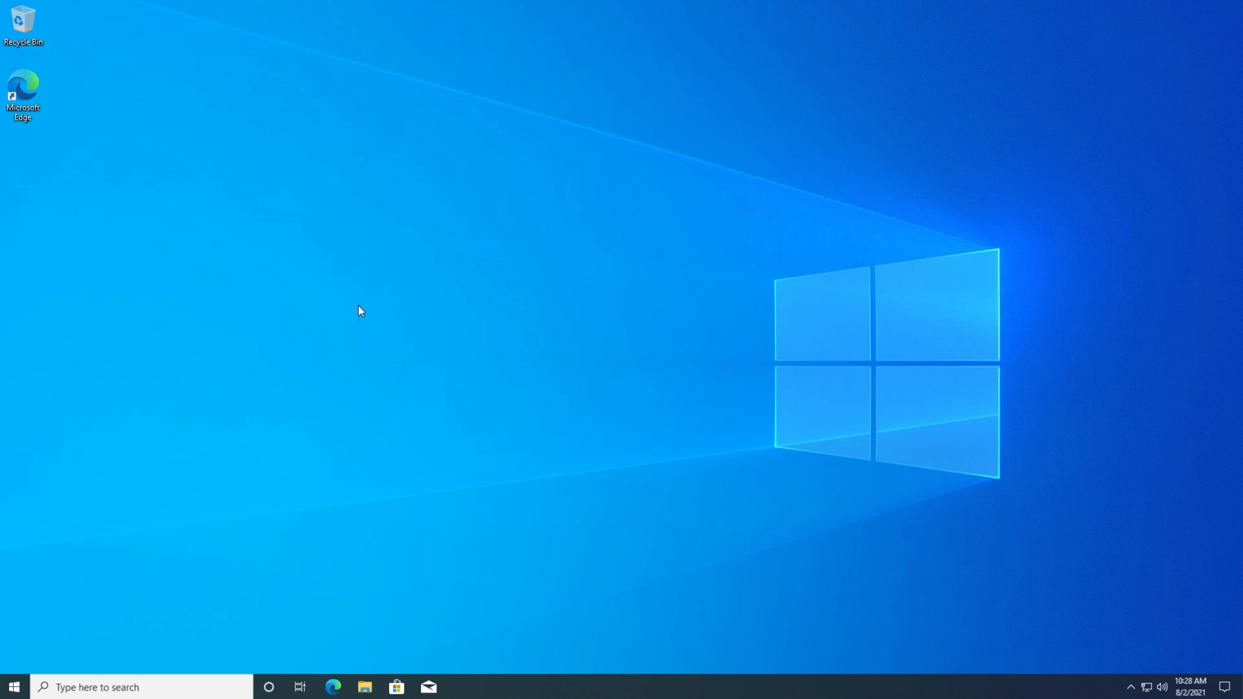
{"action": "mouse_move", "coordinate": [336, 303]}
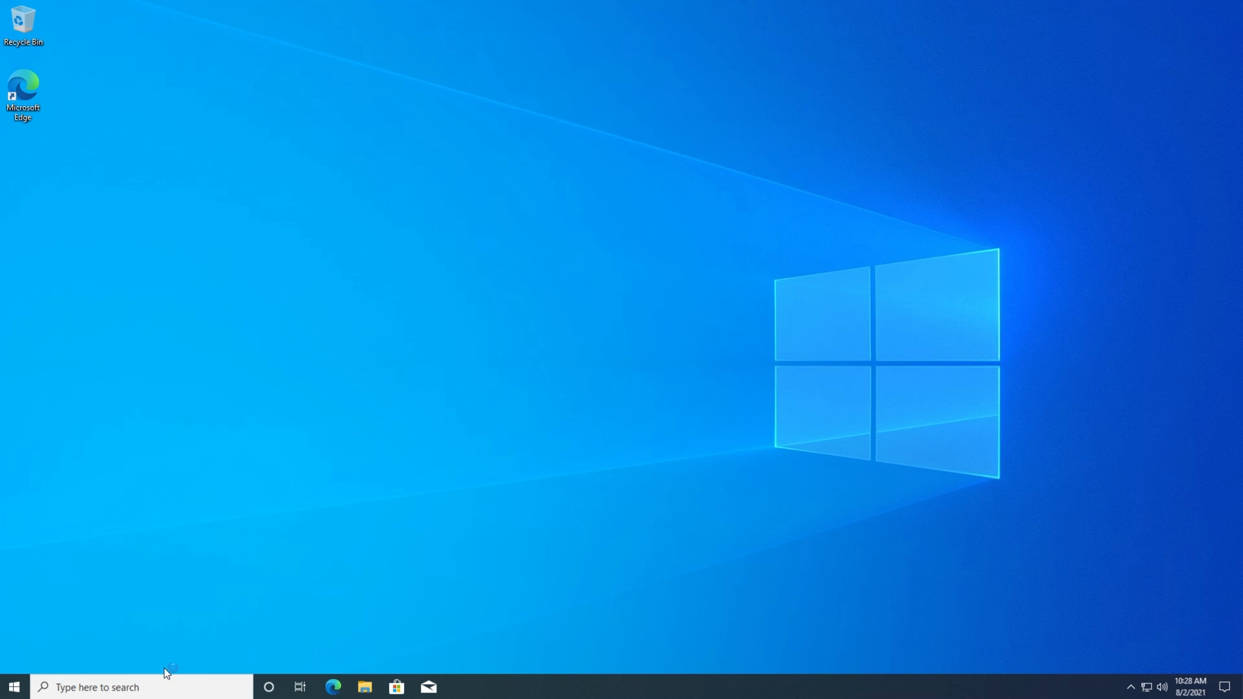
Search 'power', run Windows PowerShell as administrator and allow the UAC prompt.
{"action": "type", "text": "power"}
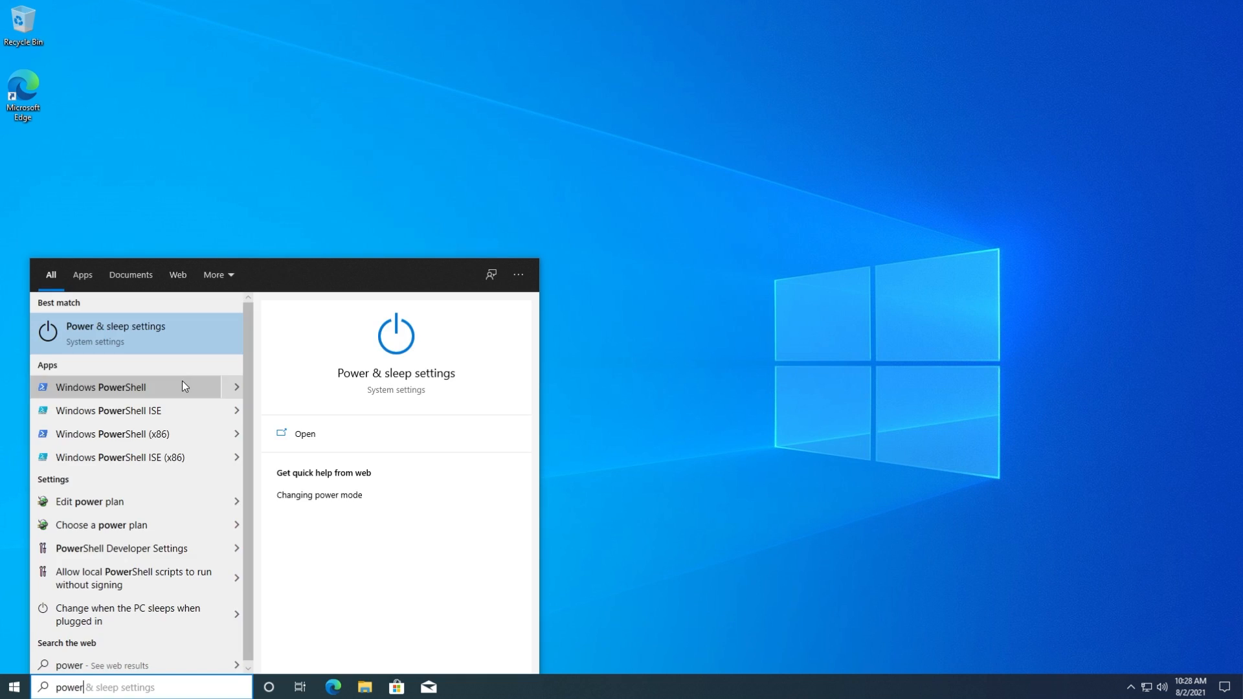
{"action": "right_click", "coordinate": [101, 387]}
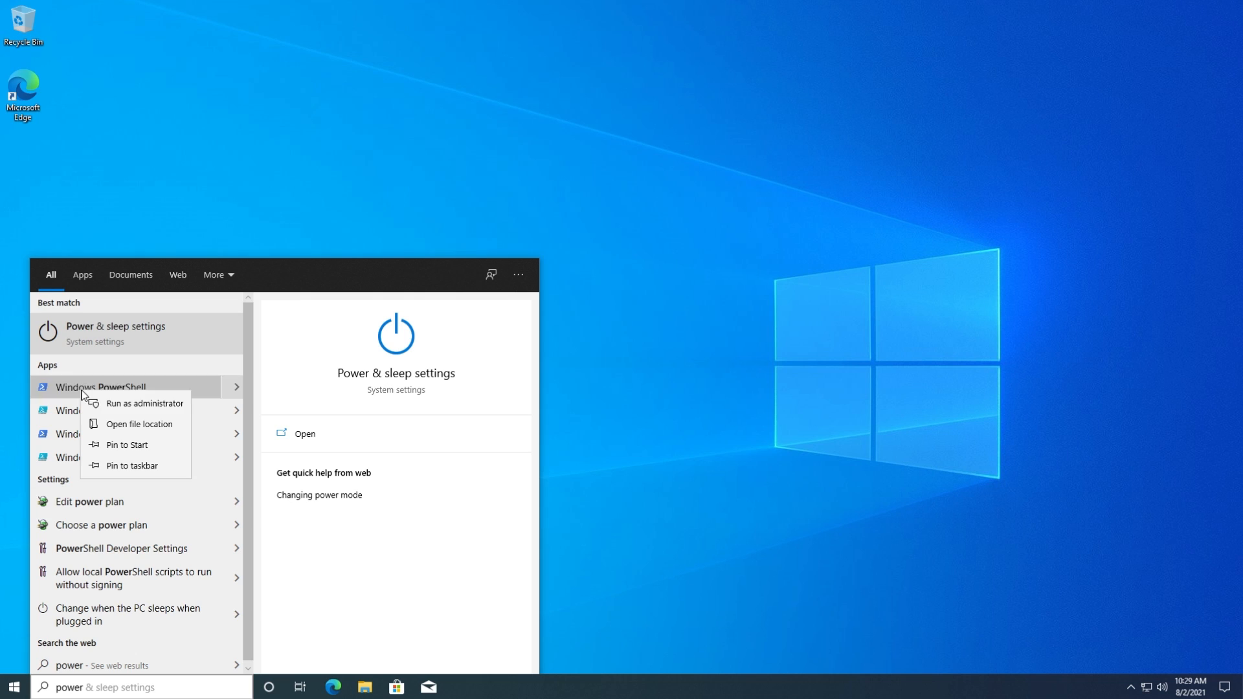
{"action": "left_click", "coordinate": [144, 402]}
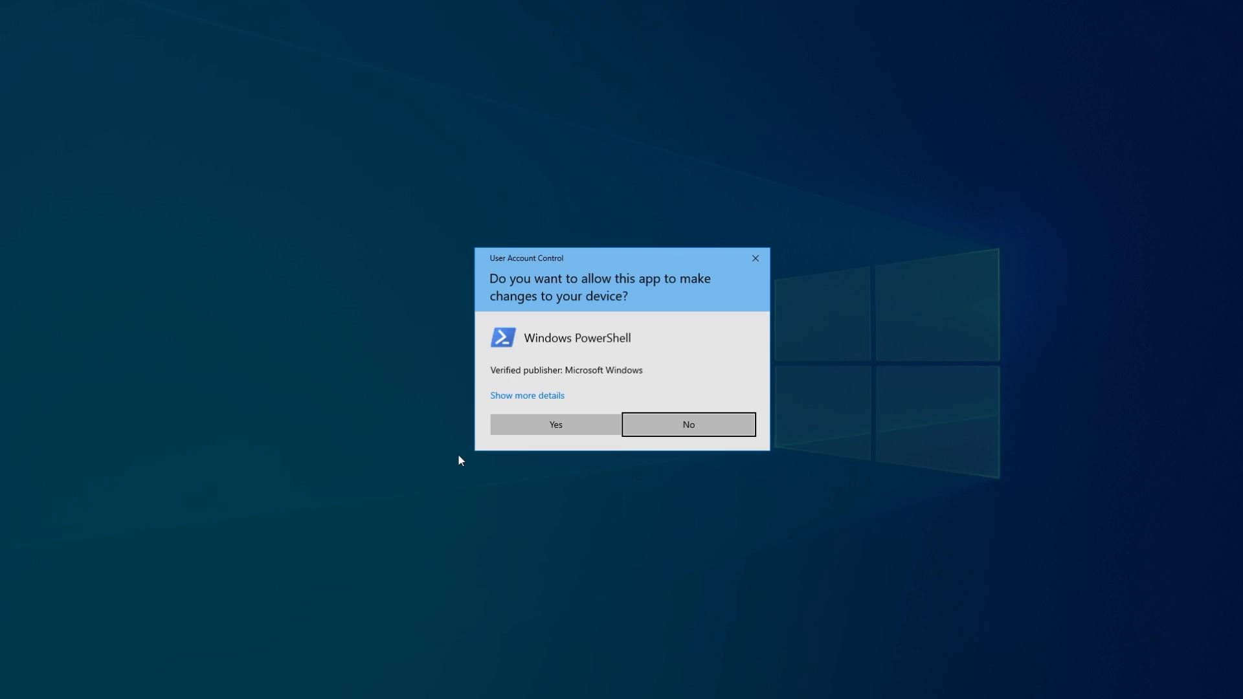
{"action": "left_click", "coordinate": [554, 425]}
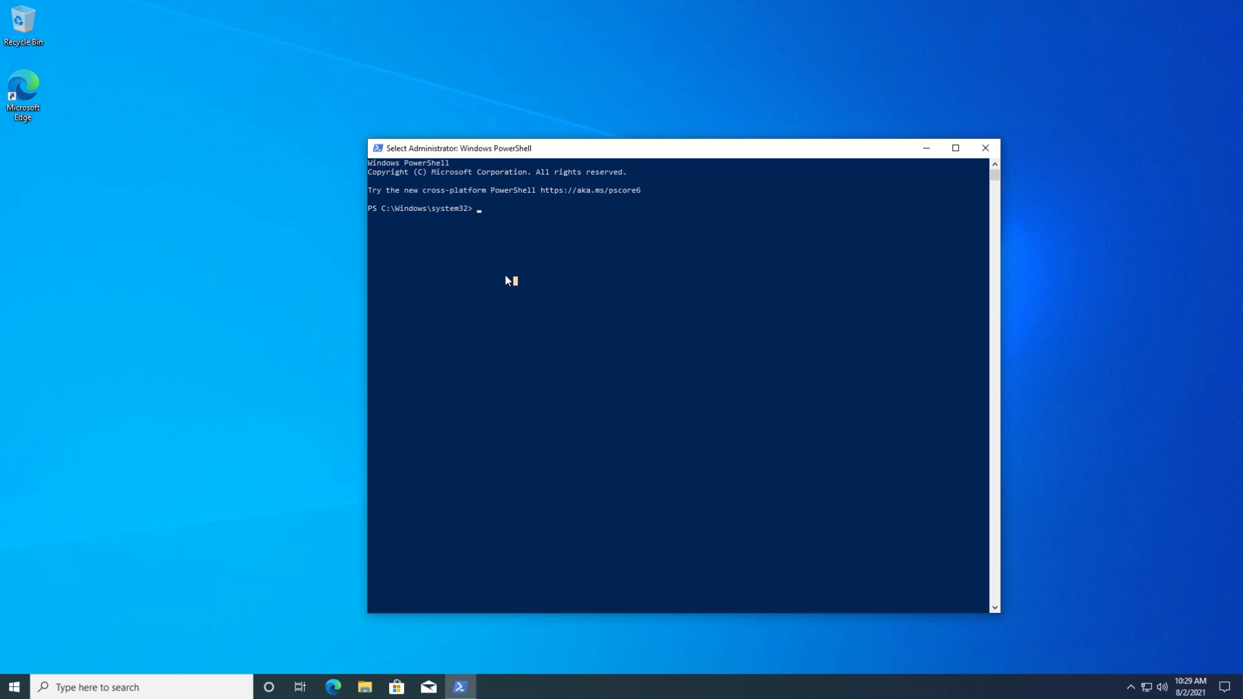
Enter the sfc /scannow system file checker command at the administrator prompt.
{"action": "type", "text": "sfc /scannow"}
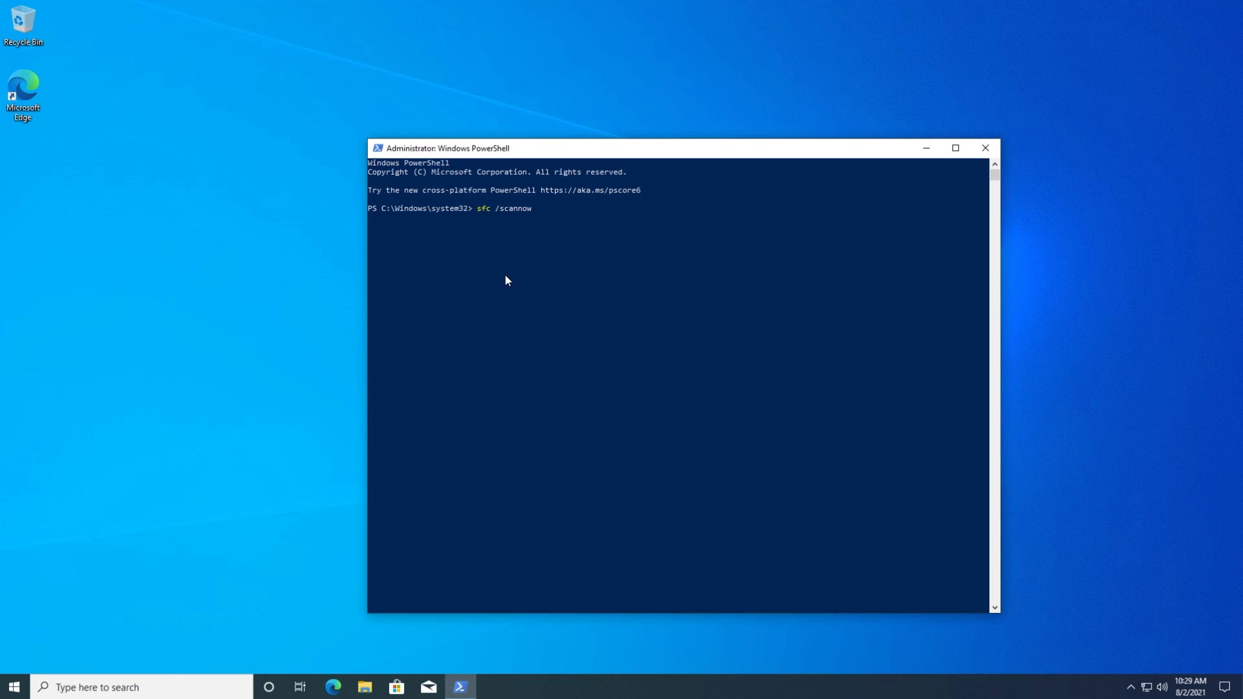
{"action": "mouse_move", "coordinate": [521, 220]}
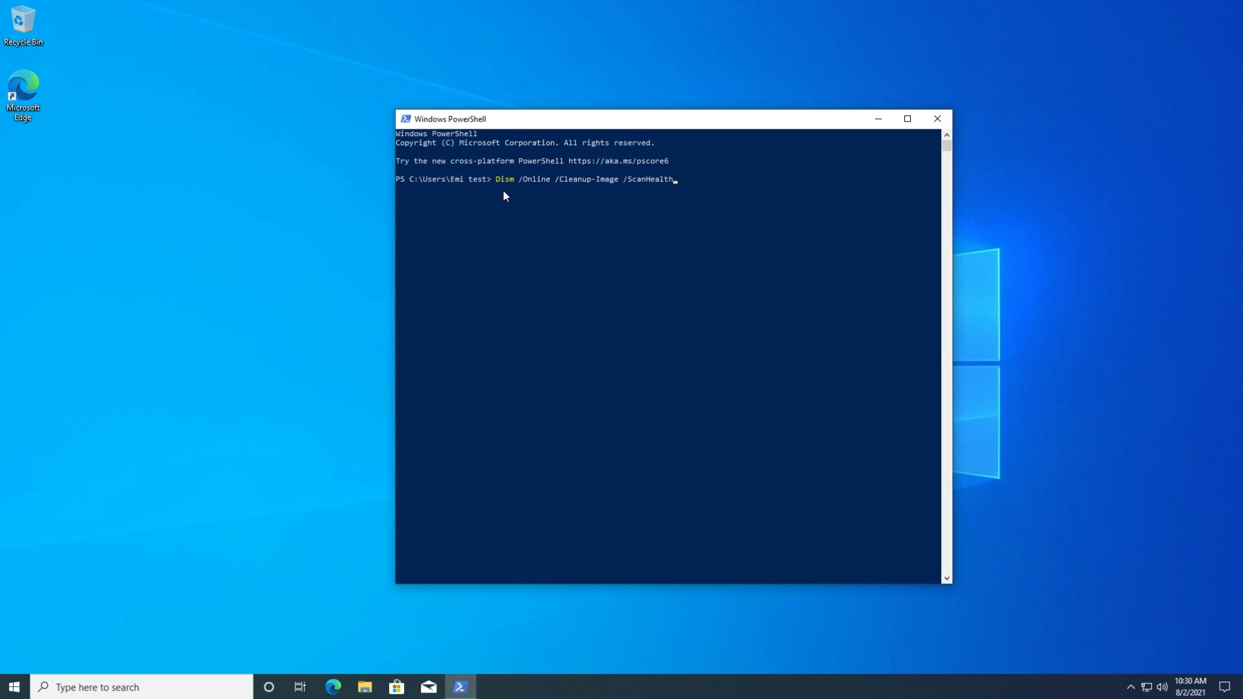
{"action": "mouse_move", "coordinate": [641, 201]}
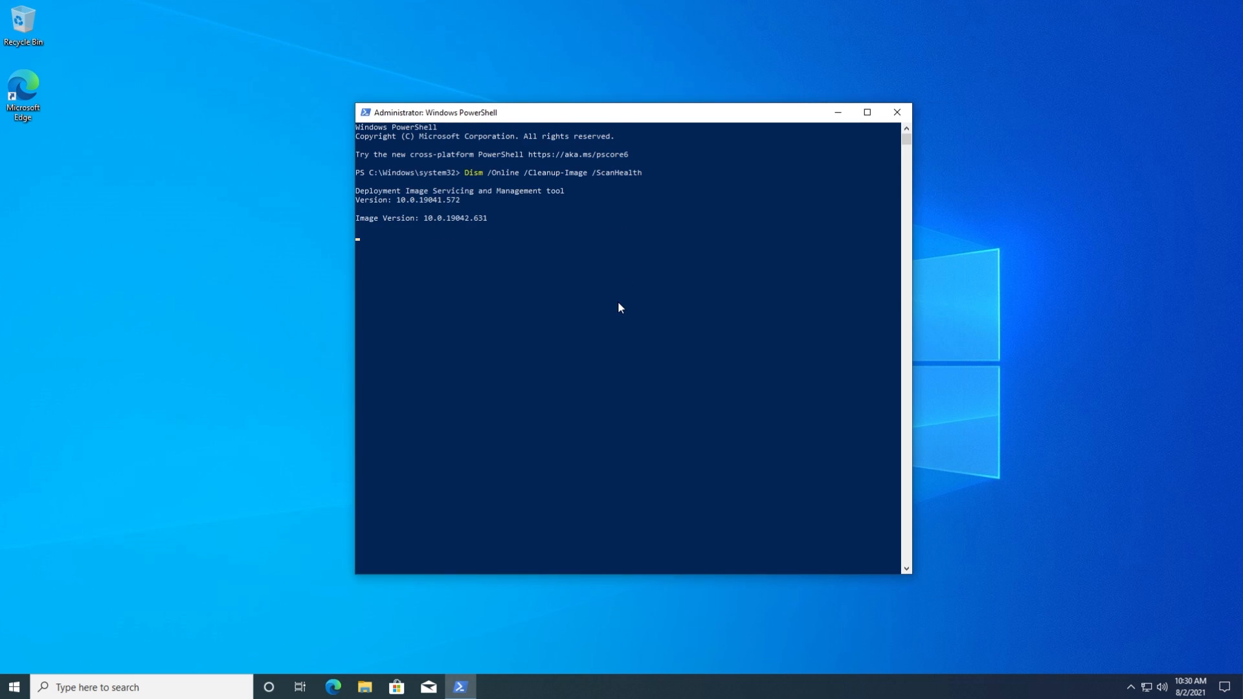
{"action": "mouse_move", "coordinate": [580, 199]}
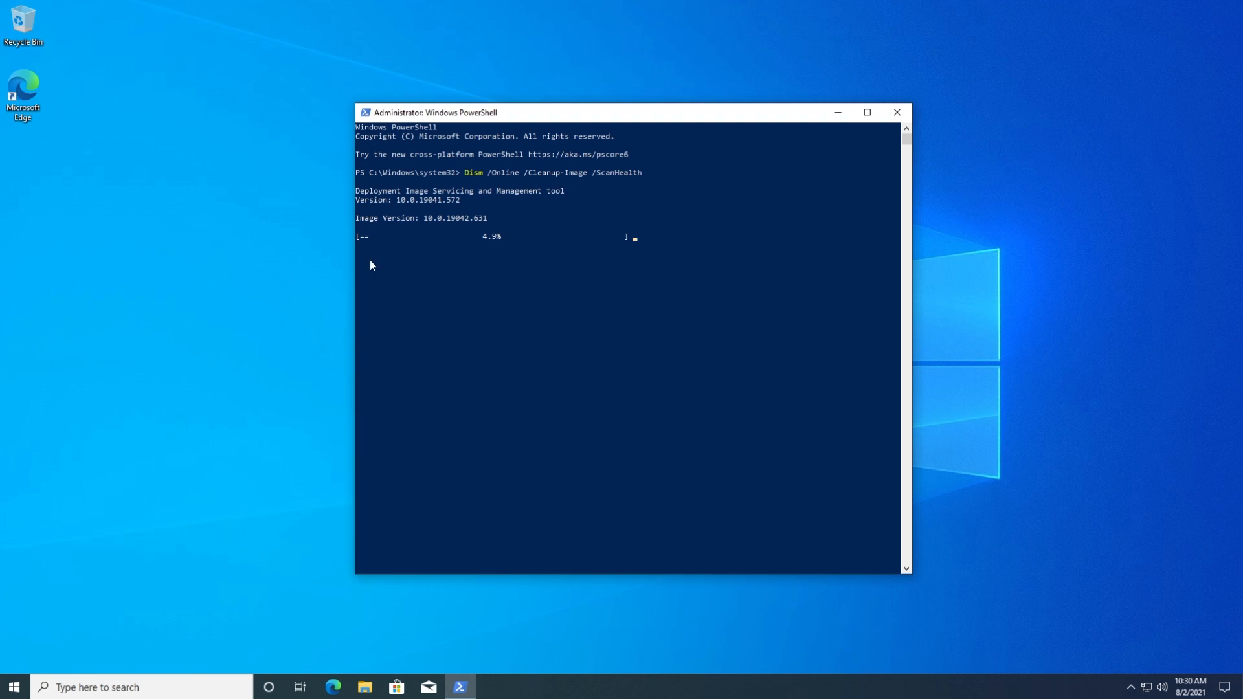
{"action": "mouse_move", "coordinate": [602, 221]}
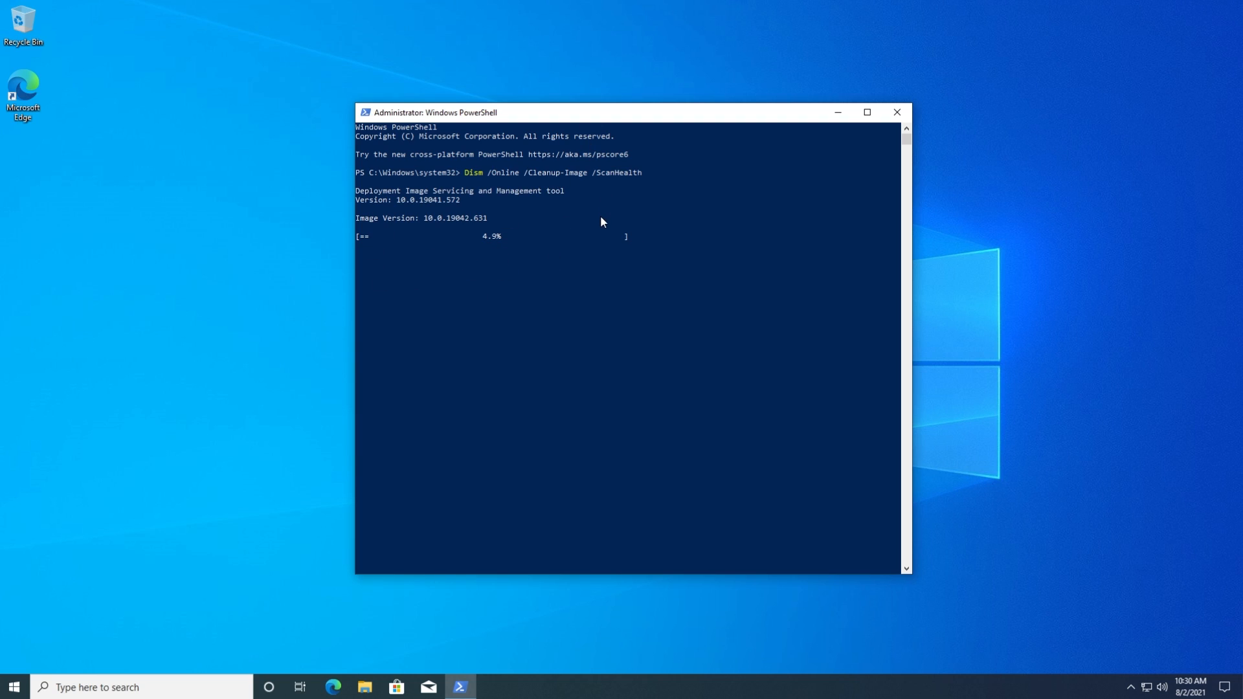
{"action": "mouse_move", "coordinate": [488, 255]}
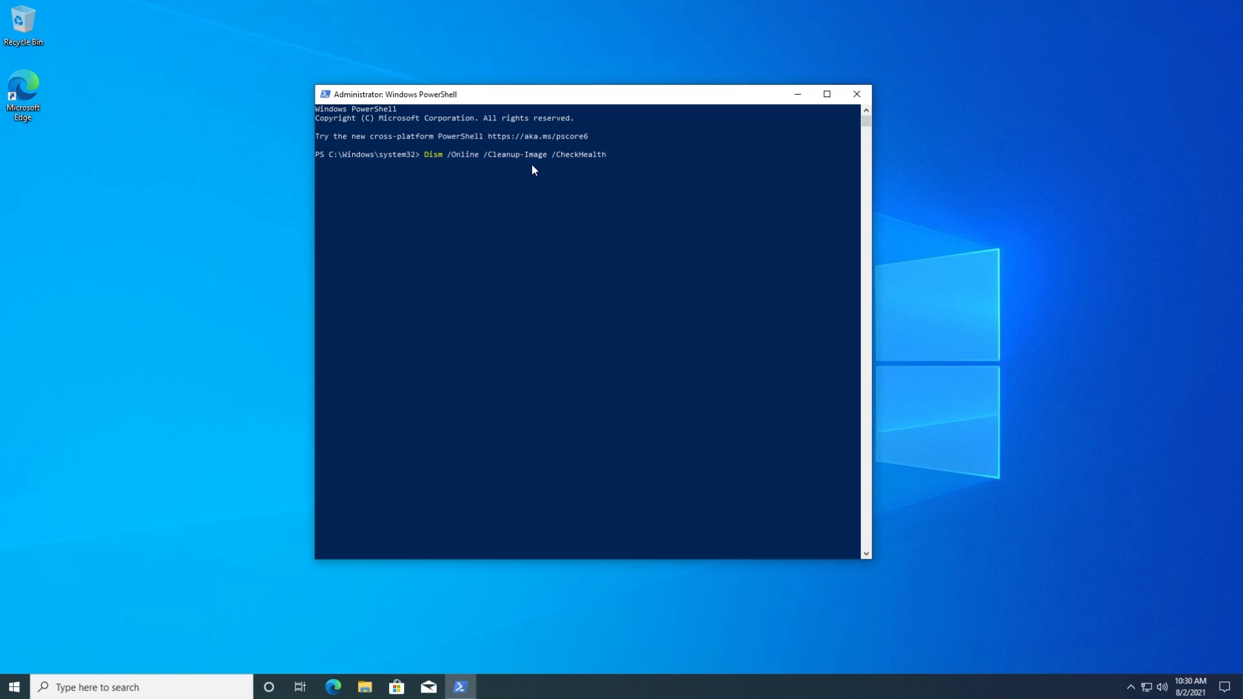
{"action": "mouse_move", "coordinate": [610, 177]}
{"action": "type", "text": "Dism /Online /Cleanup-Image /RestoreHealth"}
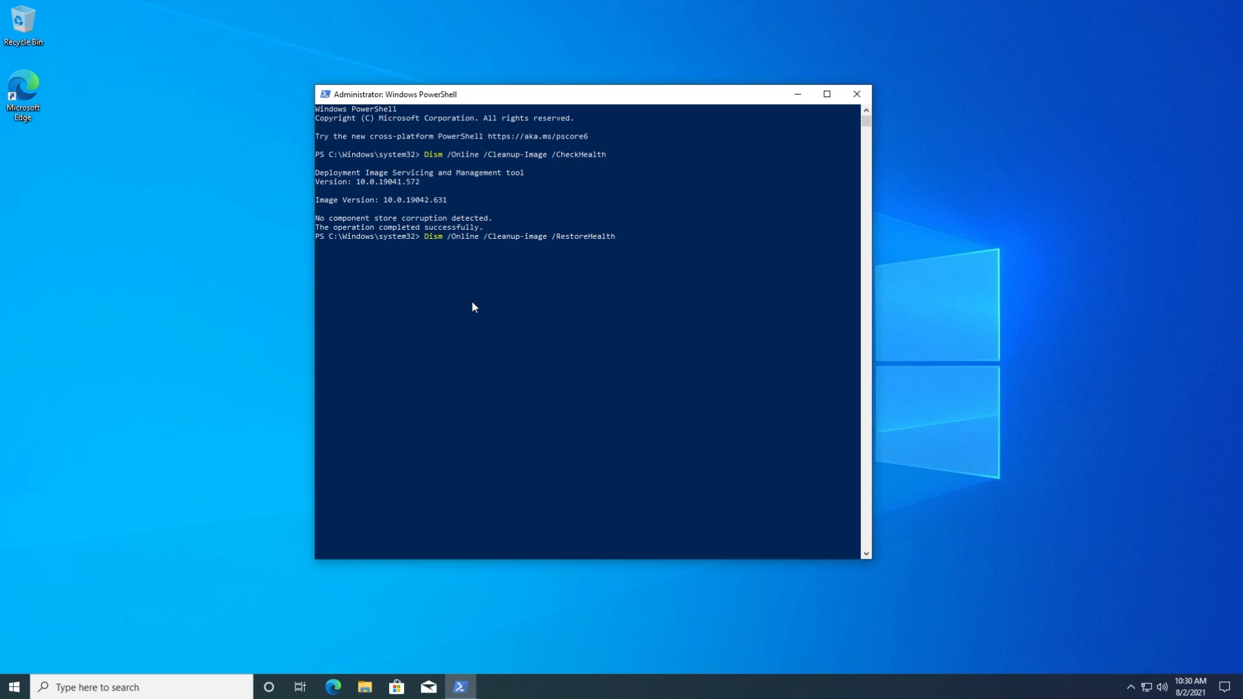
{"action": "mouse_move", "coordinate": [522, 250]}
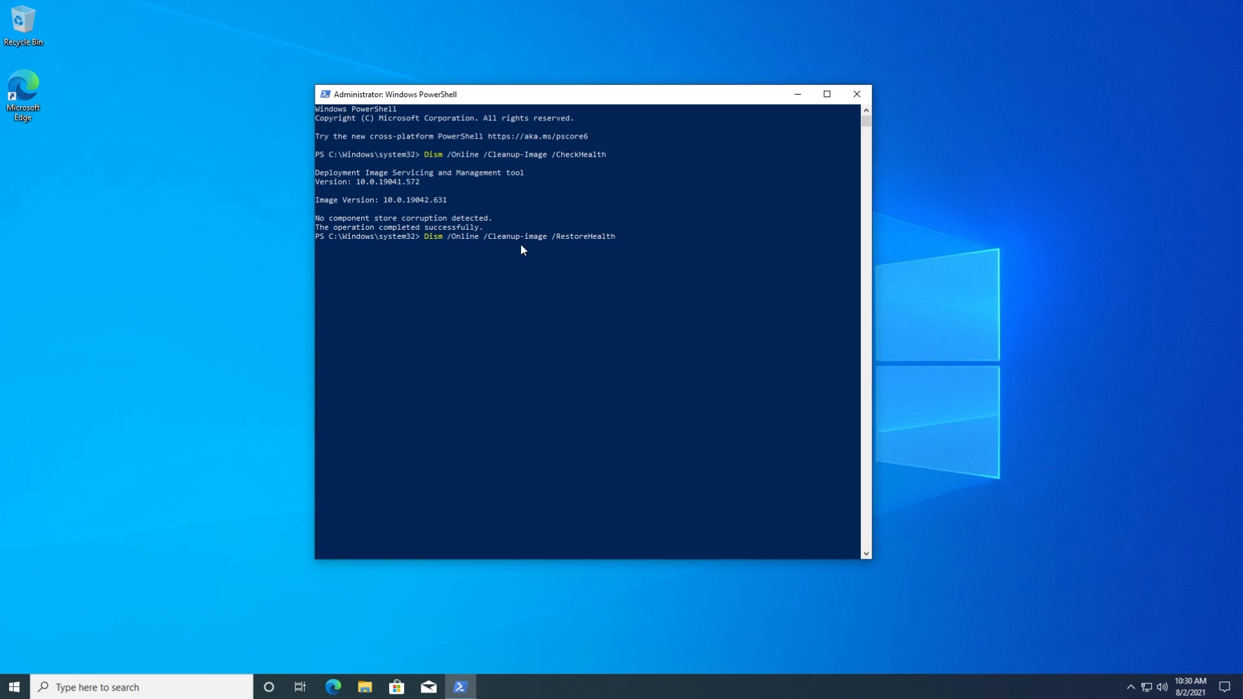
{"action": "mouse_move", "coordinate": [585, 252]}
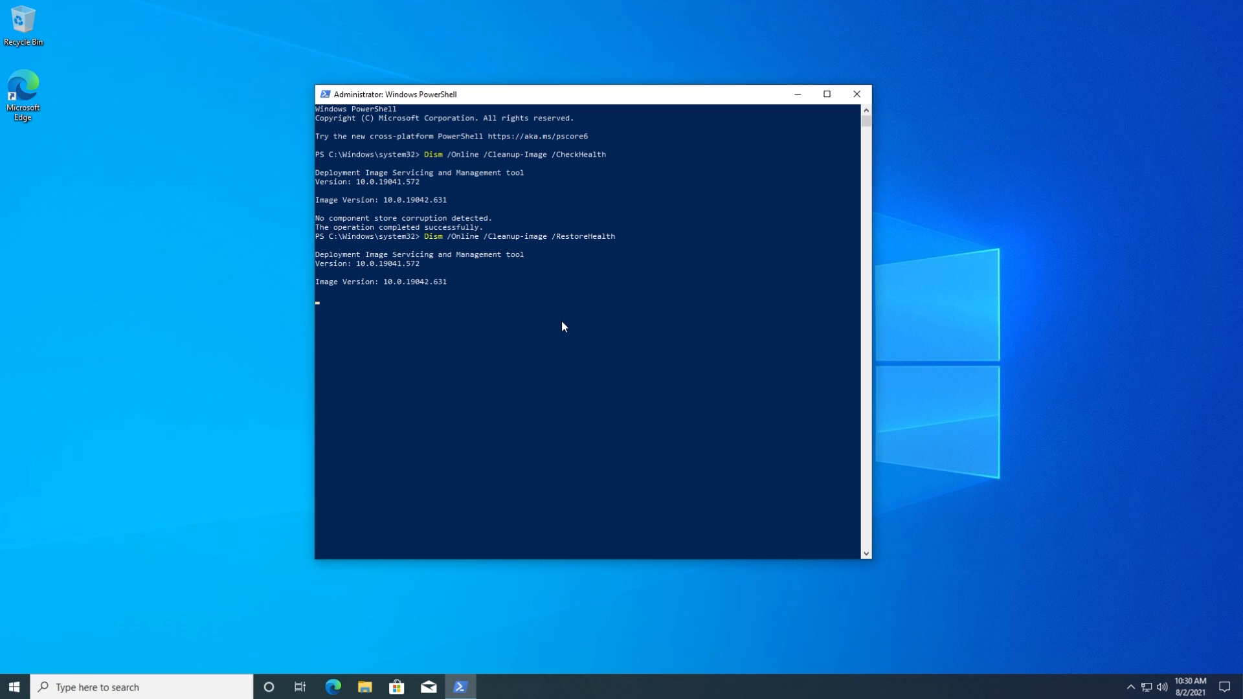
{"action": "mouse_move", "coordinate": [459, 281]}
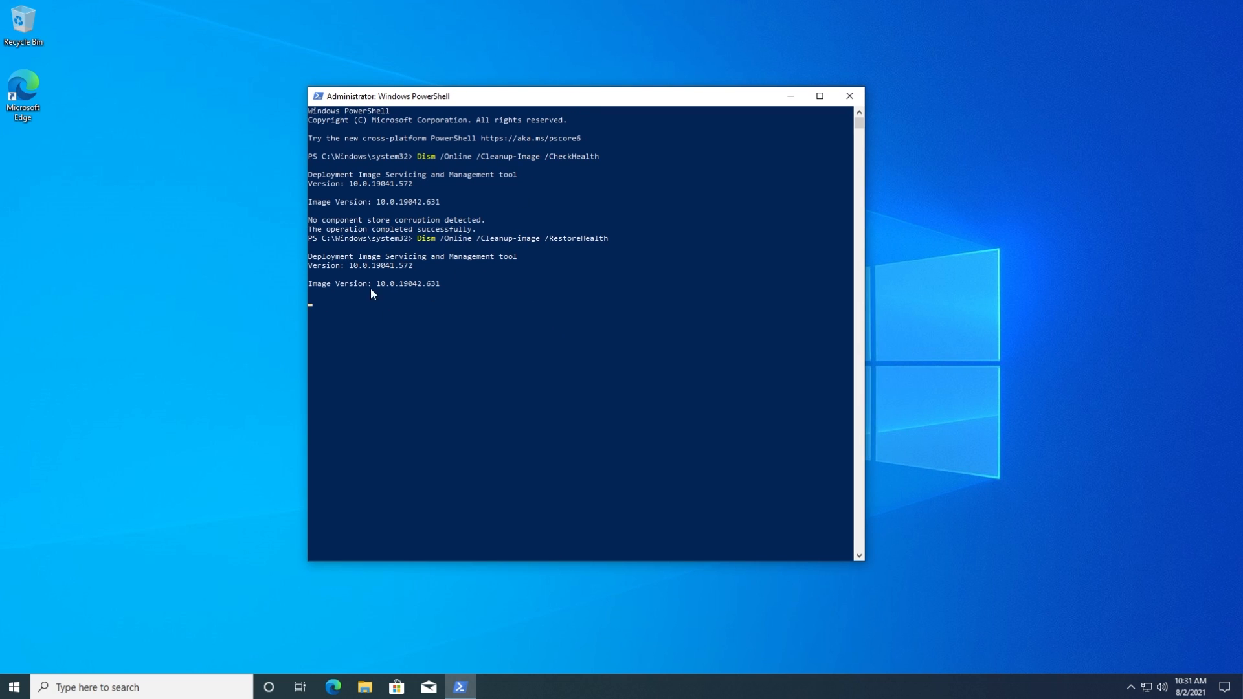
{"action": "mouse_move", "coordinate": [629, 298]}
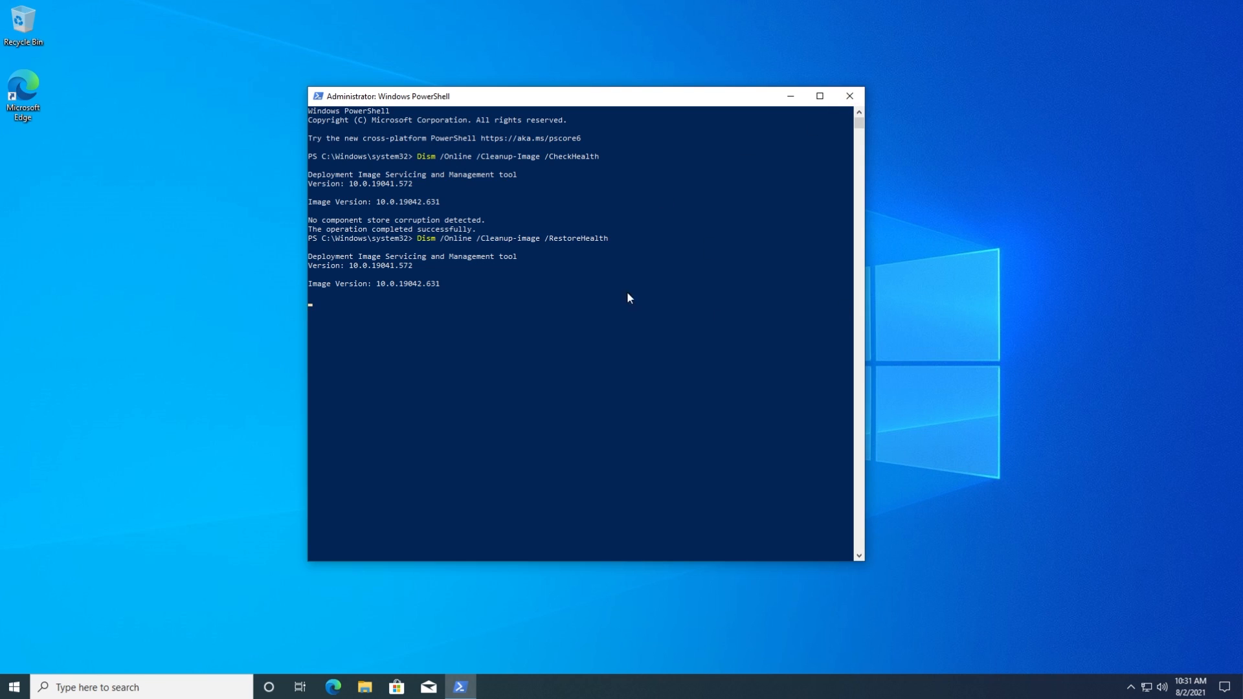
Close the PowerShell window after the DISM CheckHealth and RestoreHealth commands.
{"action": "left_click", "coordinate": [849, 96]}
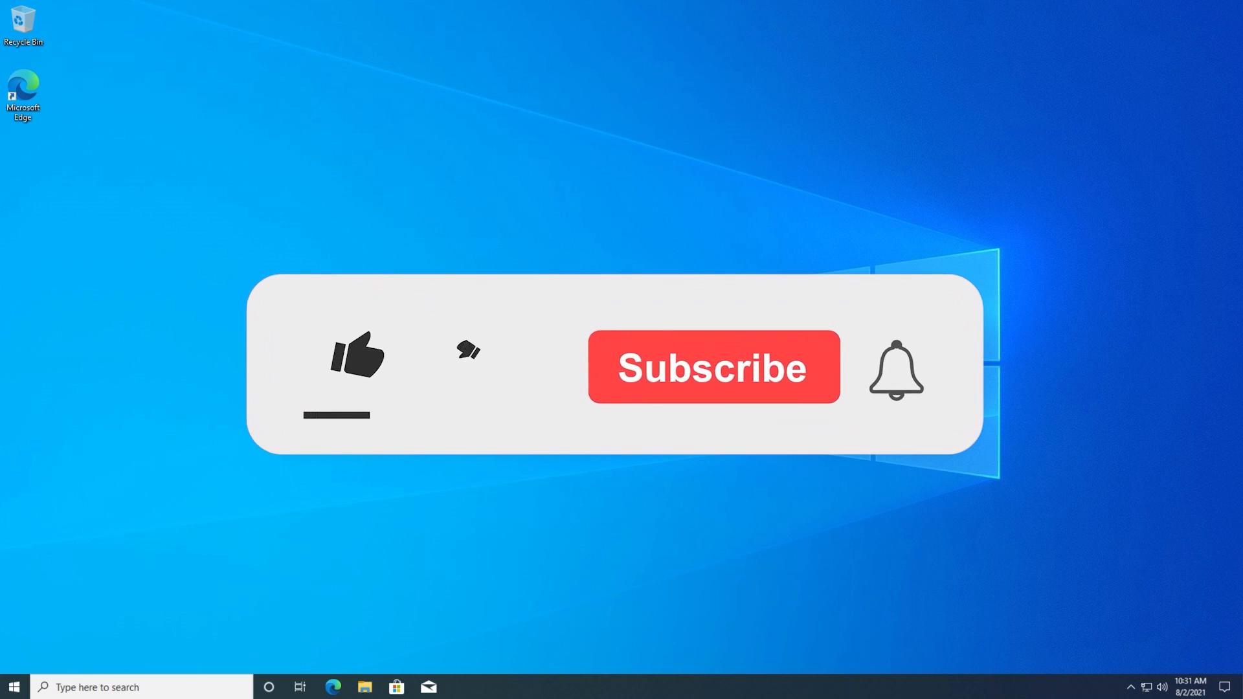
{"action": "left_click", "coordinate": [357, 365]}
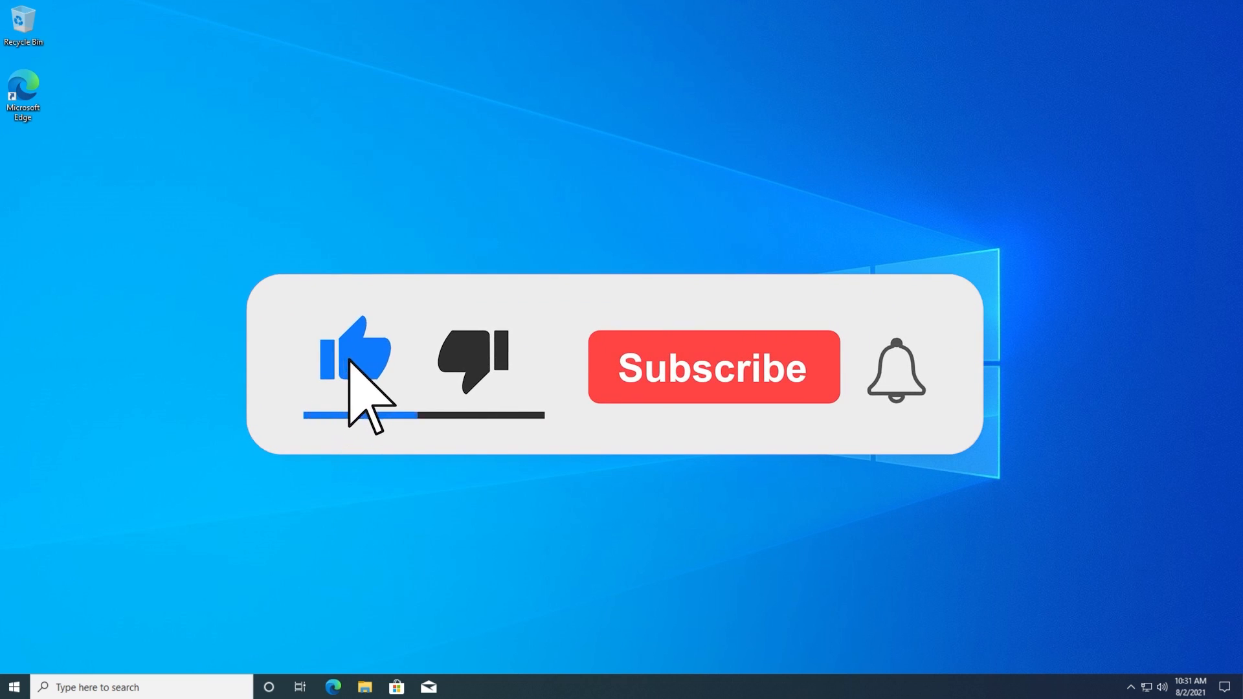
{"action": "left_click", "coordinate": [713, 367]}
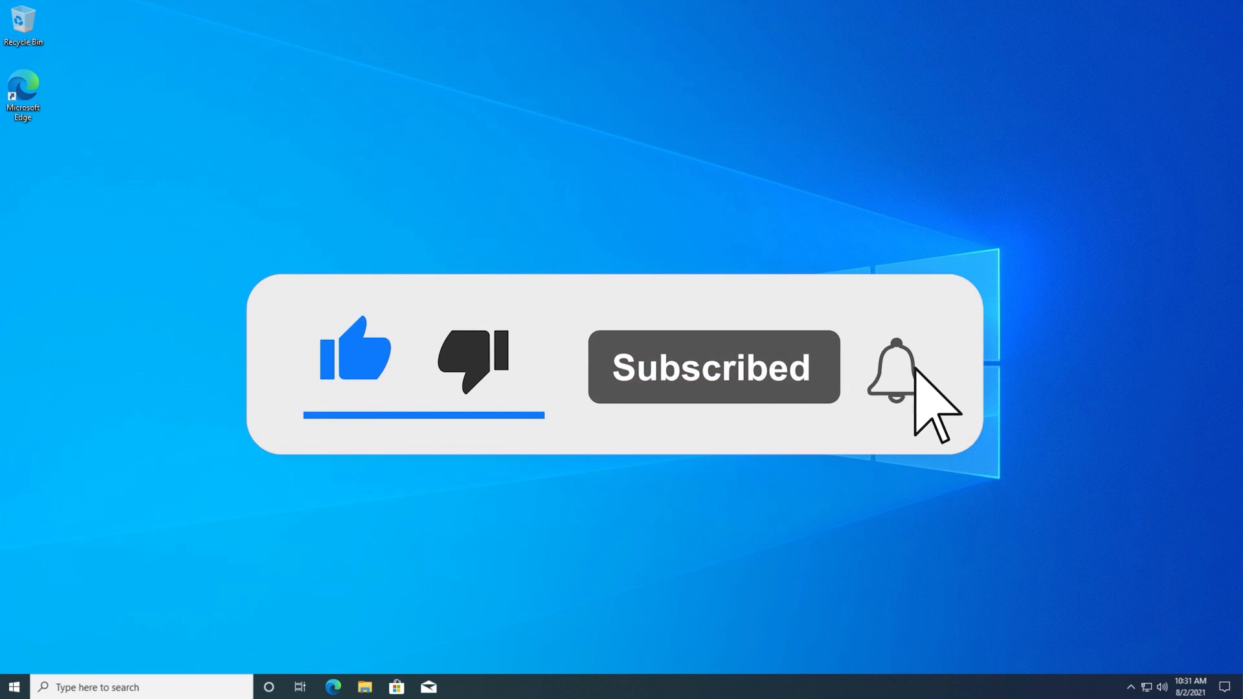
{"action": "left_click", "coordinate": [895, 366]}
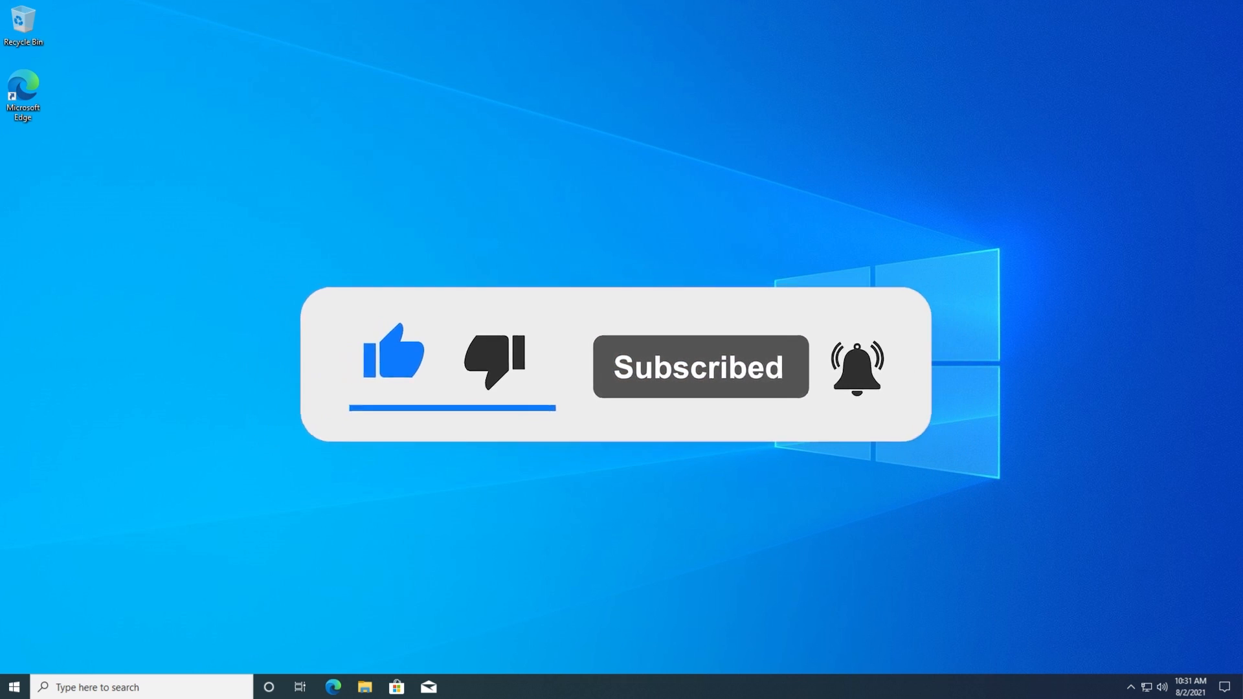